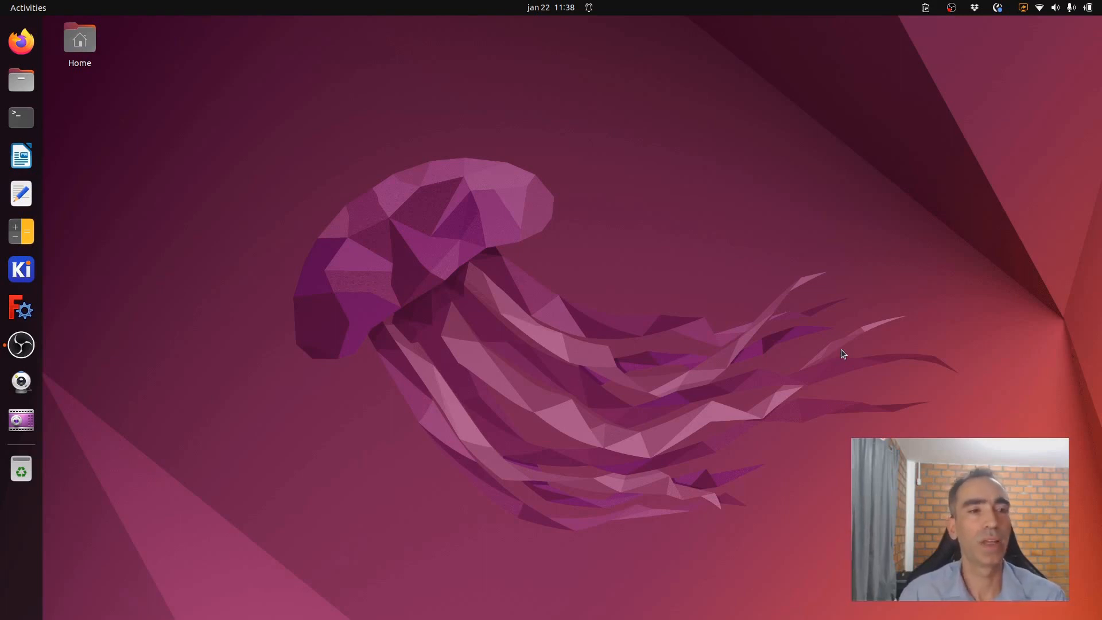
mouse_move(580, 218)
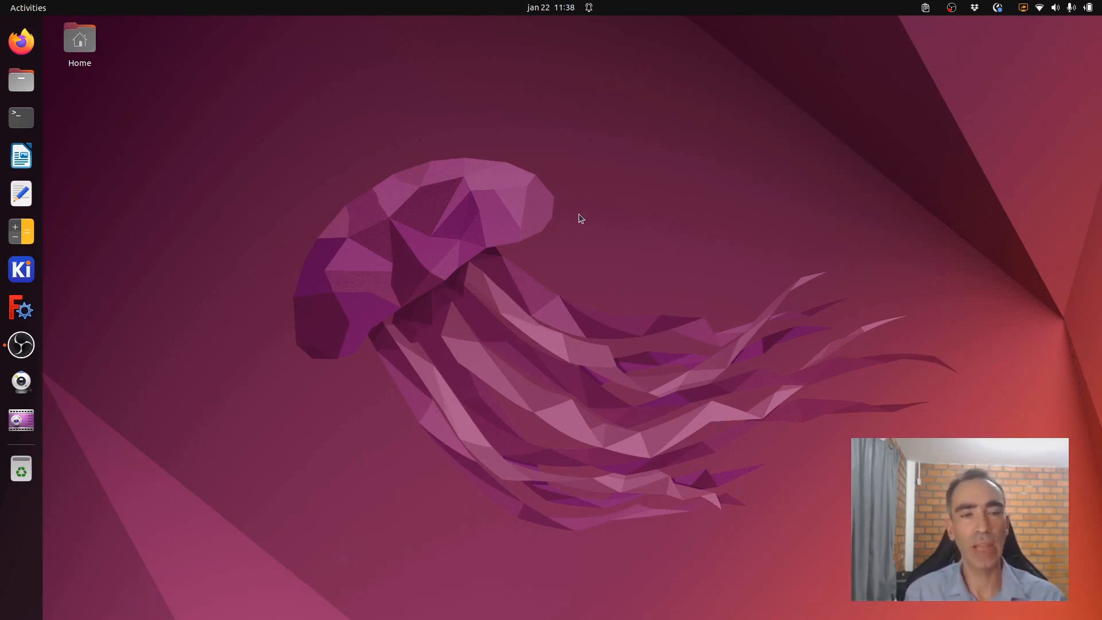
Start a shell and change into the nuttxspace/nuttx source directory.
left_click(20, 117)
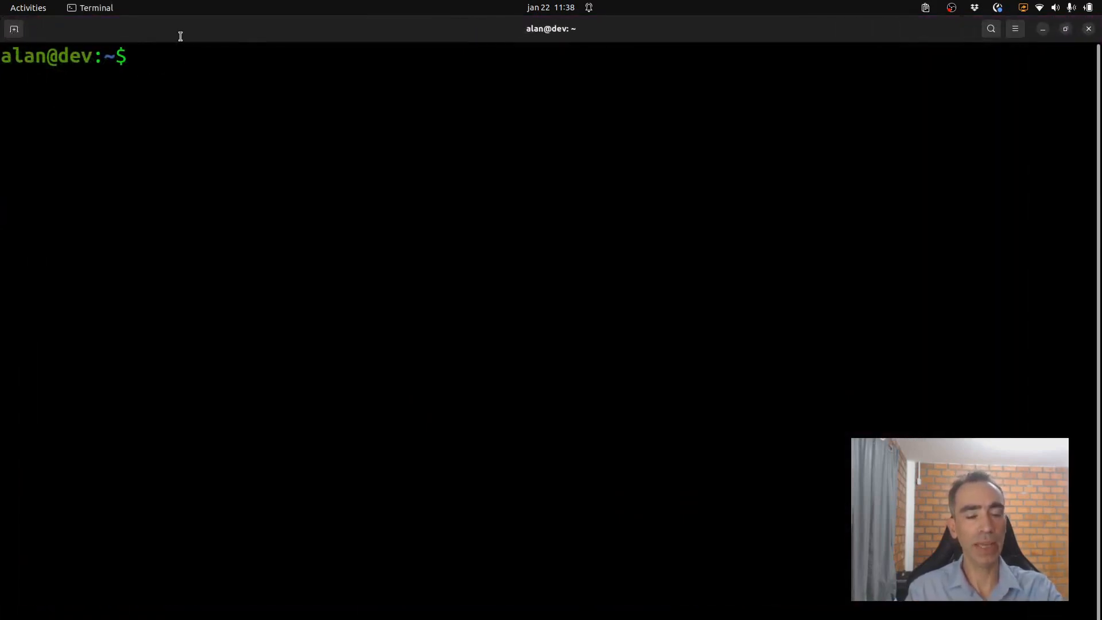
type("cd nuttxspace")
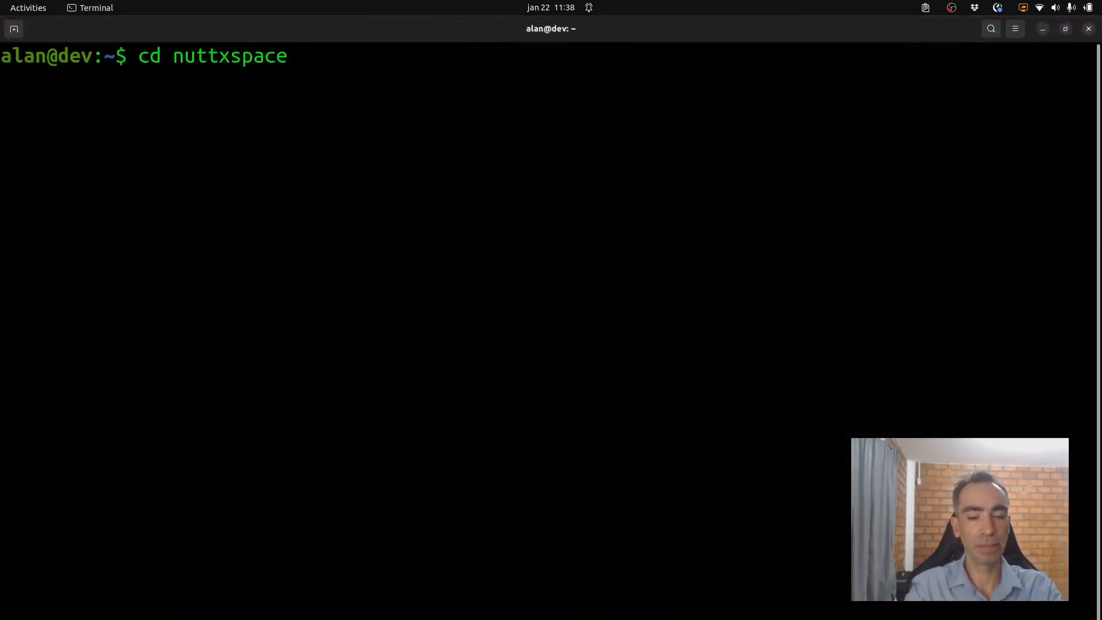
key("Return")
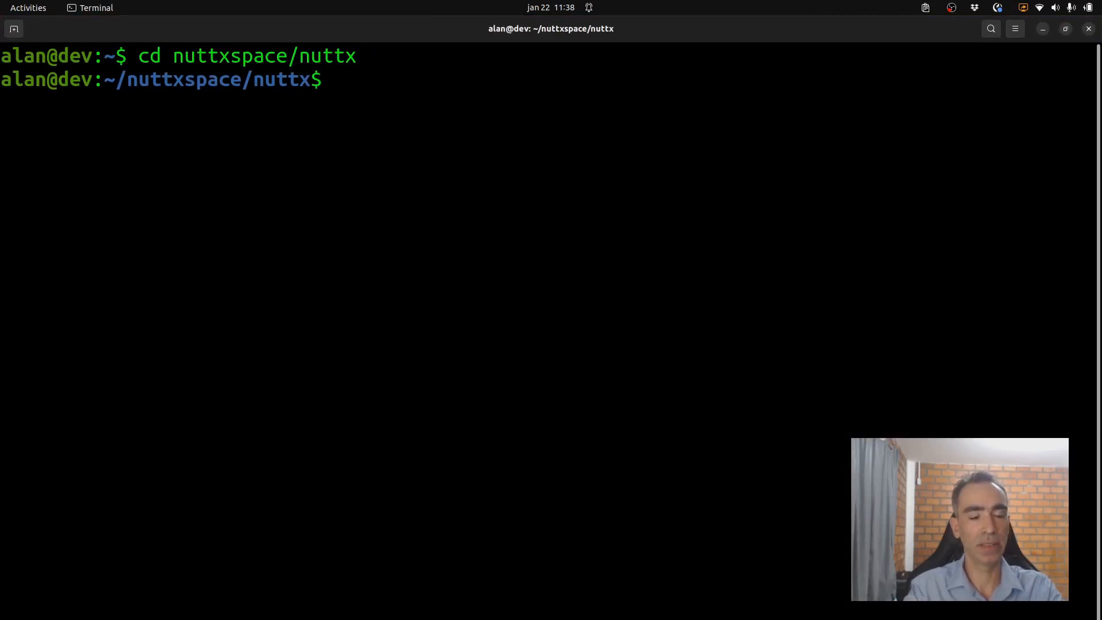
Run make distclean to wipe any previous build configuration.
type("make d")
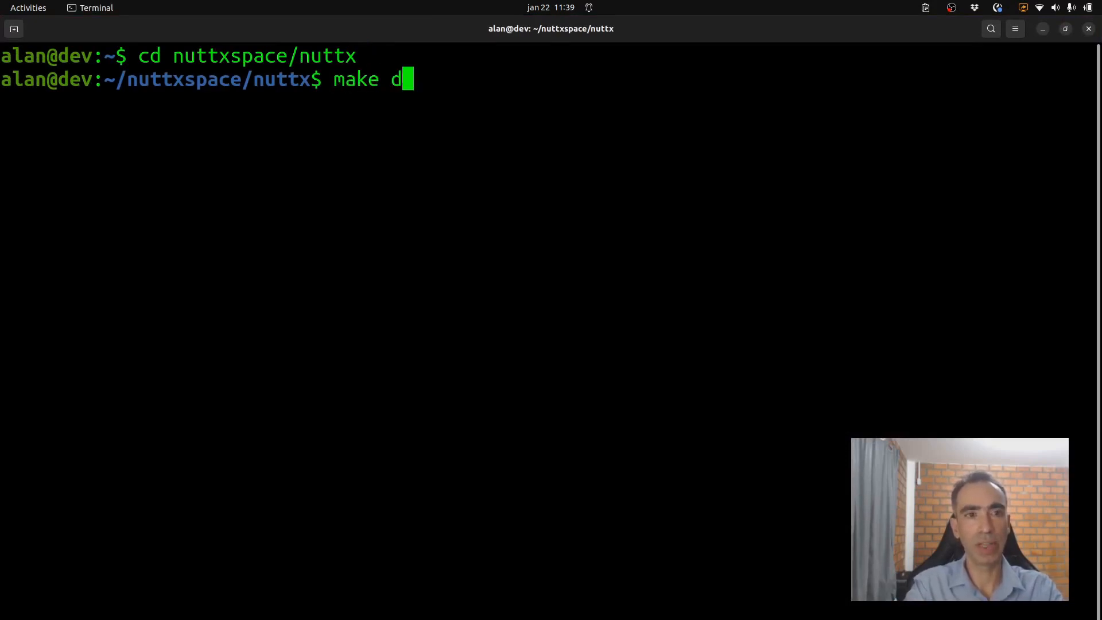
type("isc")
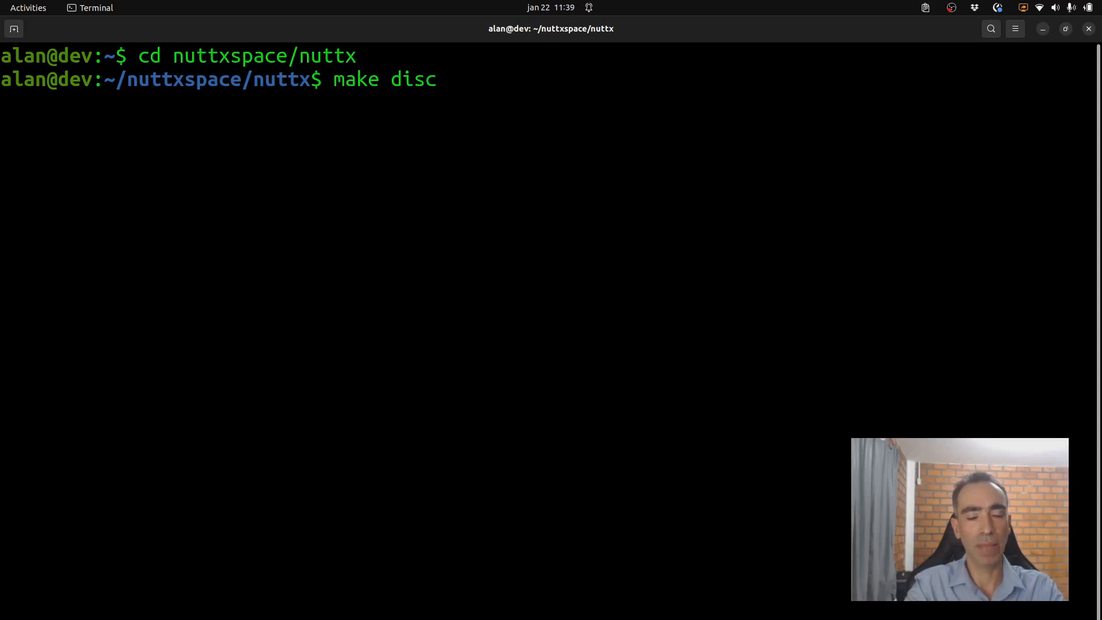
type("cle")
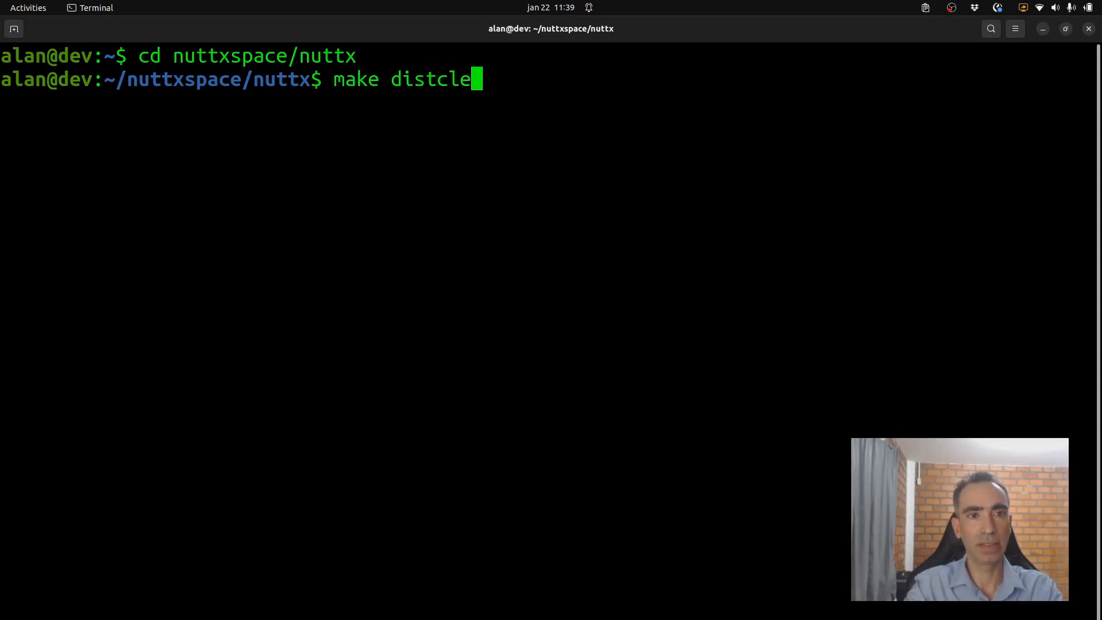
key("Return")
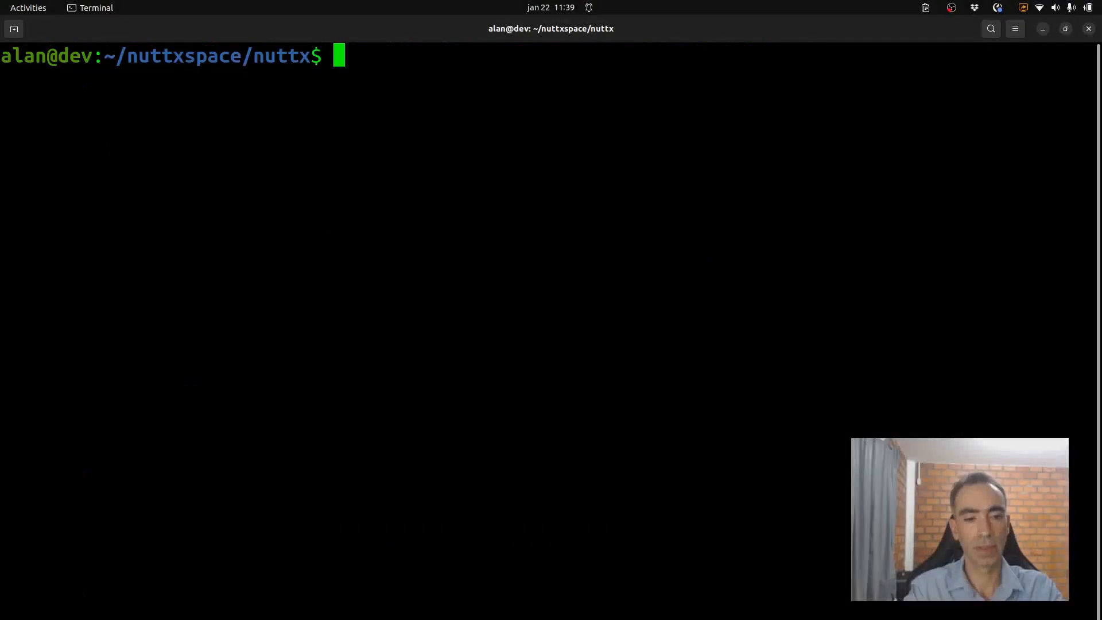
Run ./tools/configure.sh stm32f4discovery:nsh so the board configuration is written to .config.
type(".")
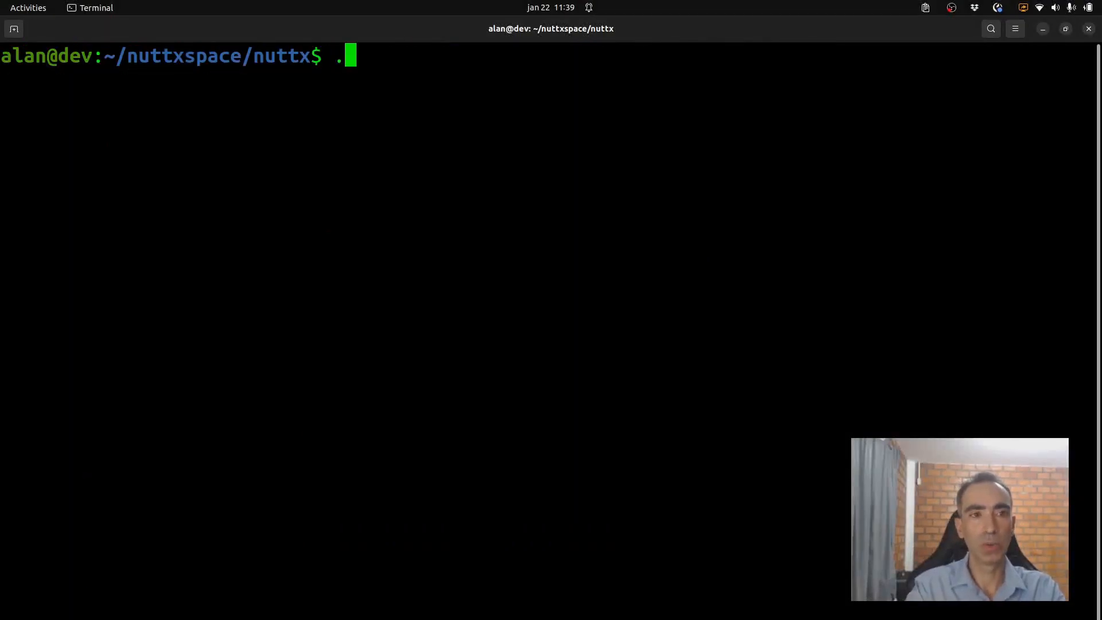
type("/tools/c")
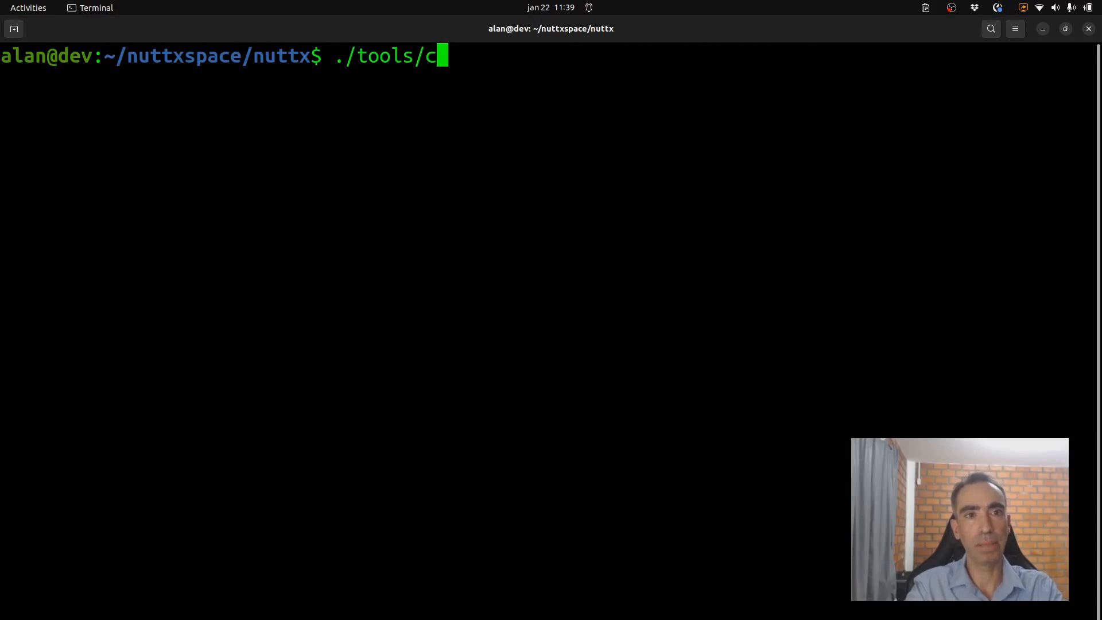
type("onfigure.")
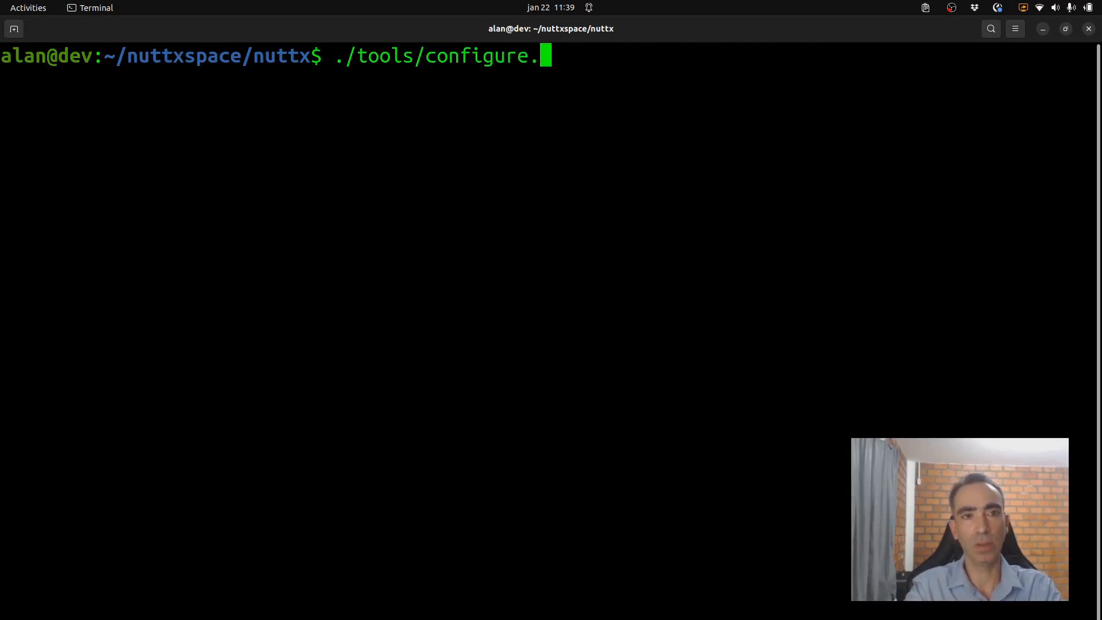
type("sh")
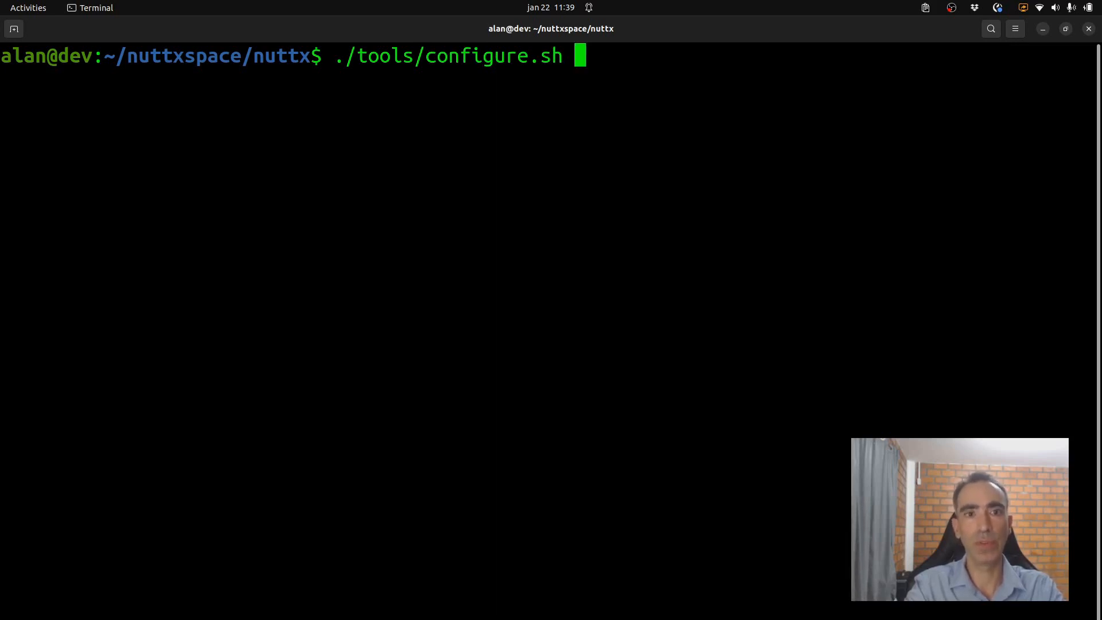
type("stm")
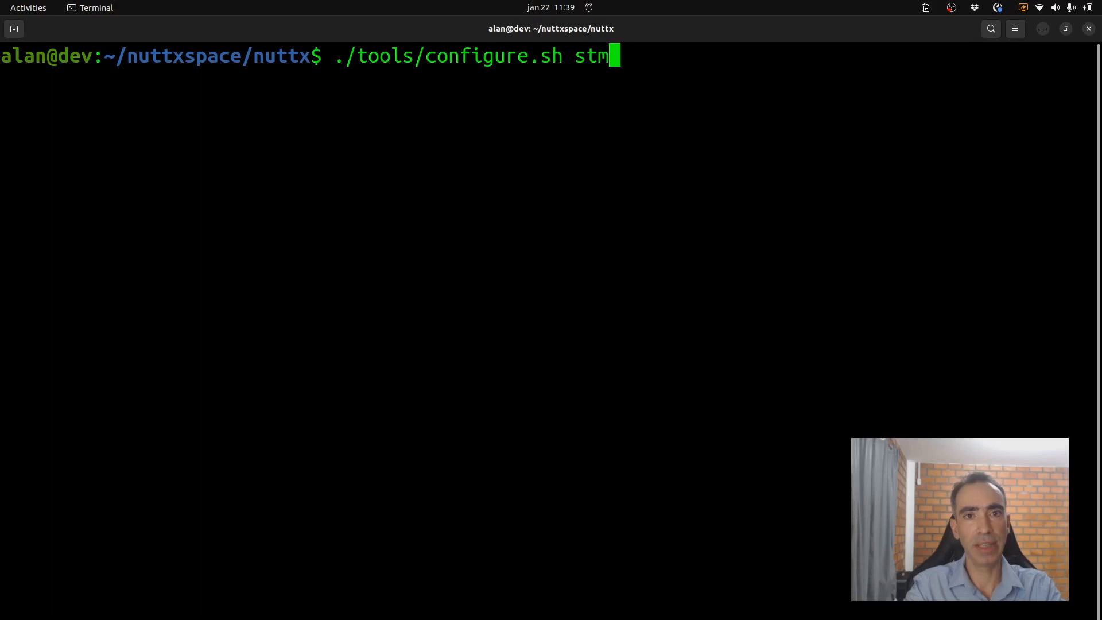
type("32f4dis")
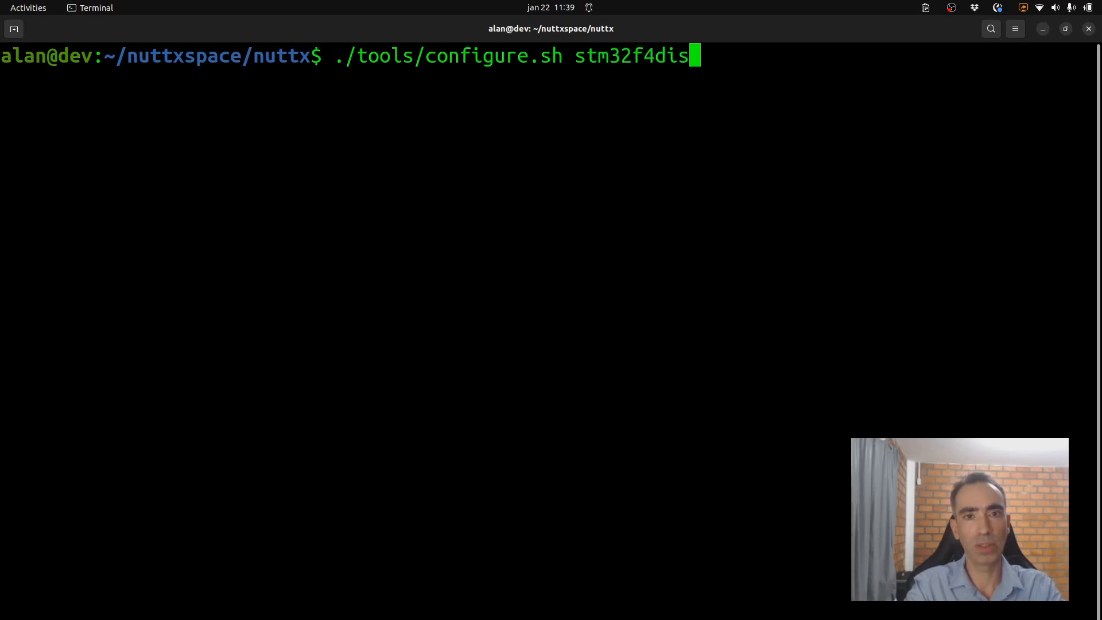
type("covery:")
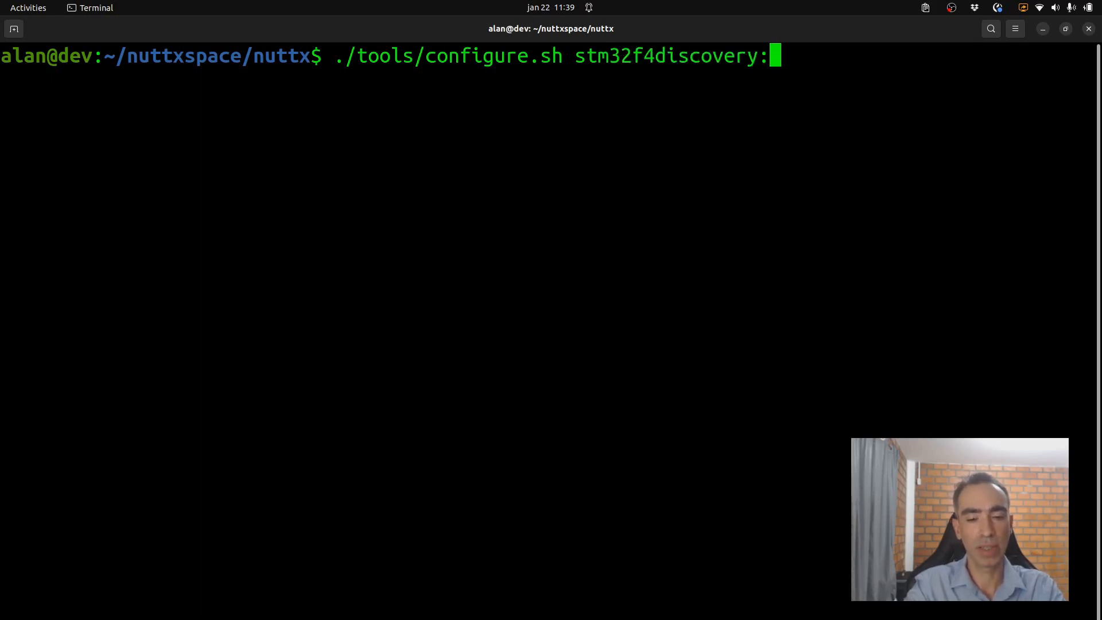
type("nsh")
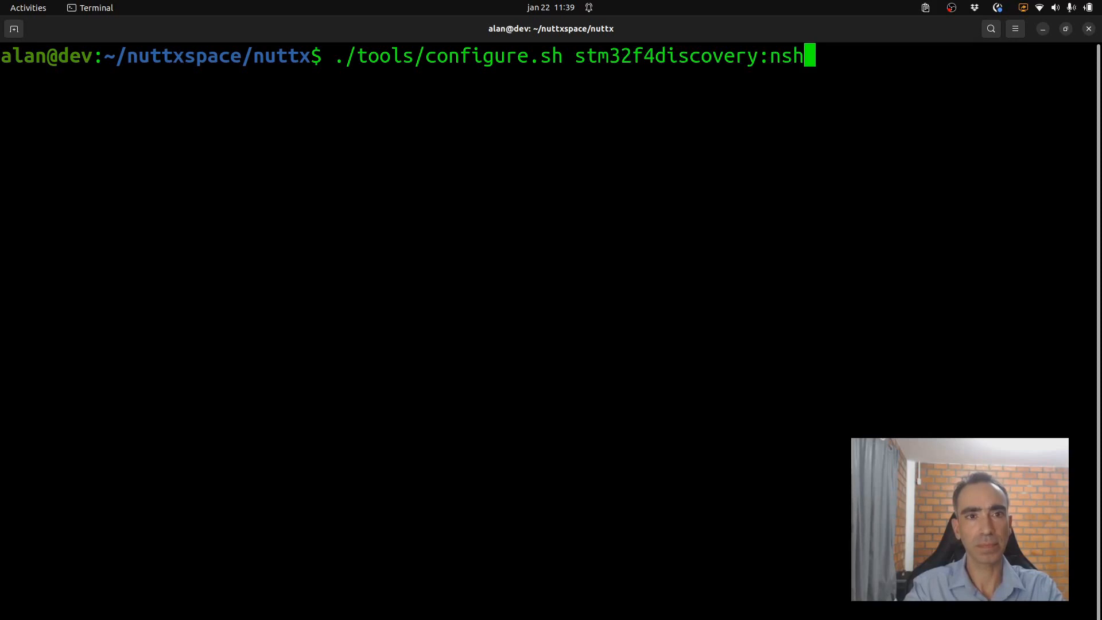
key("Return")
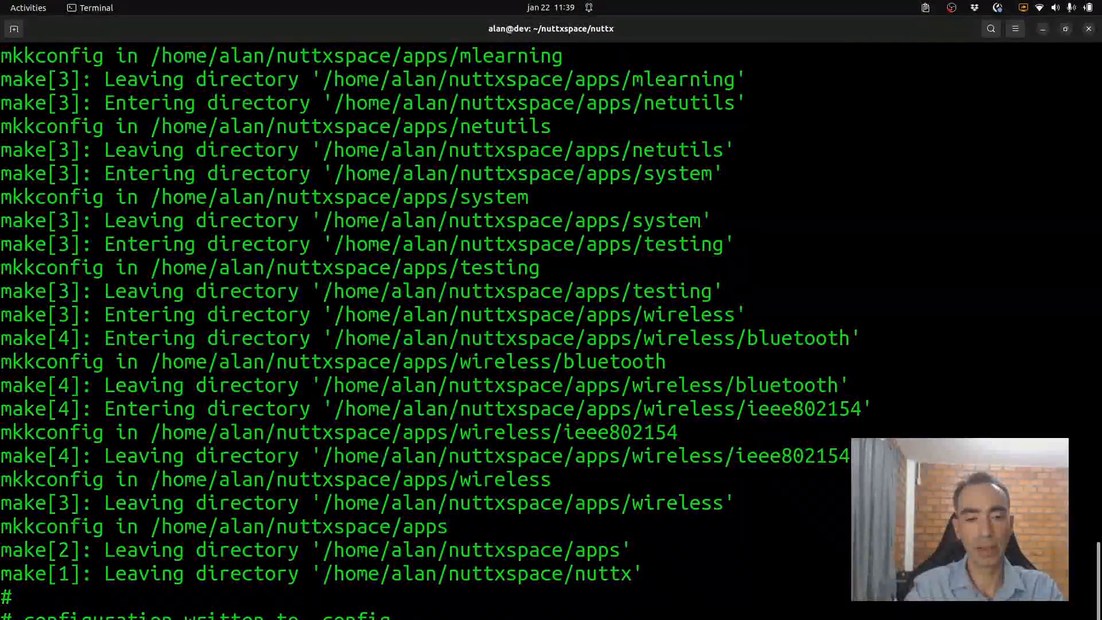
In make menuconfig, enable the TMPFS file system under File Systems.
key("Return")
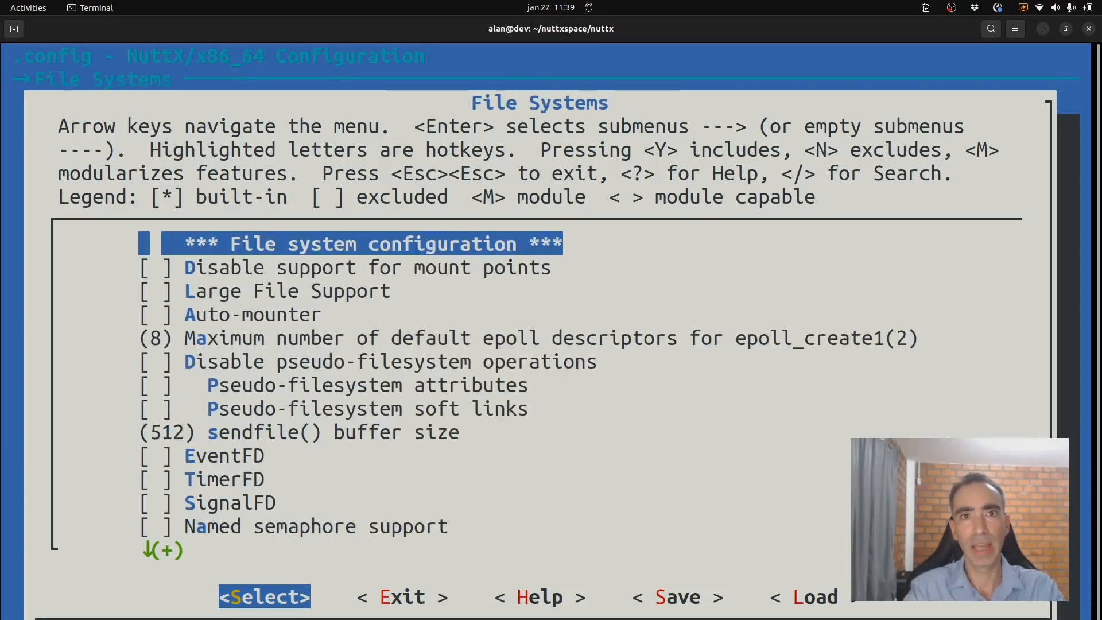
key("Down")
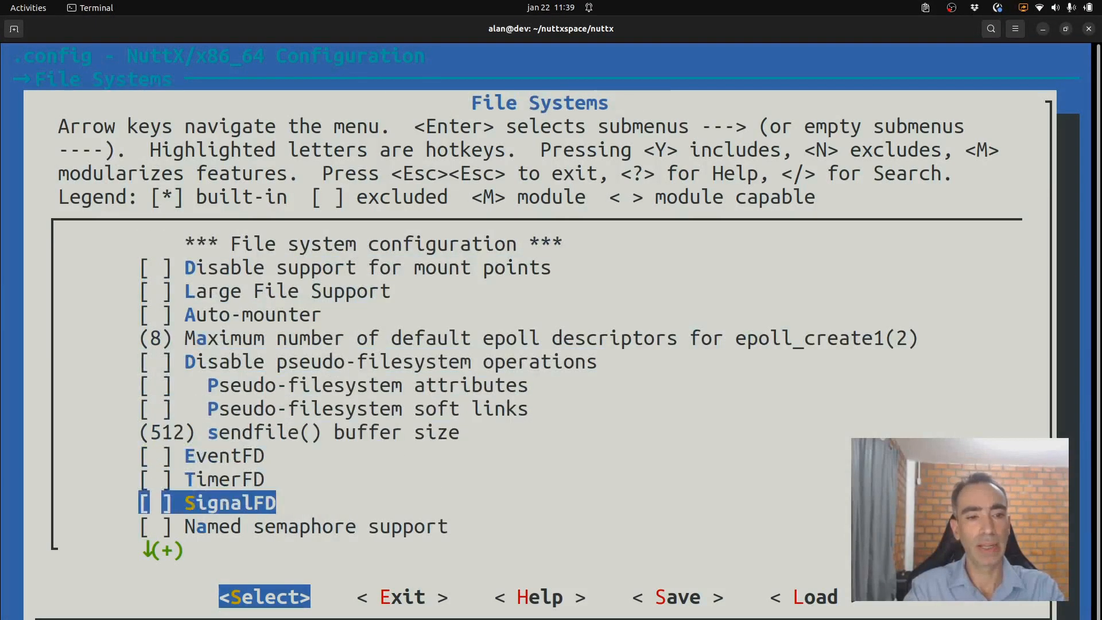
scroll("down", 3)
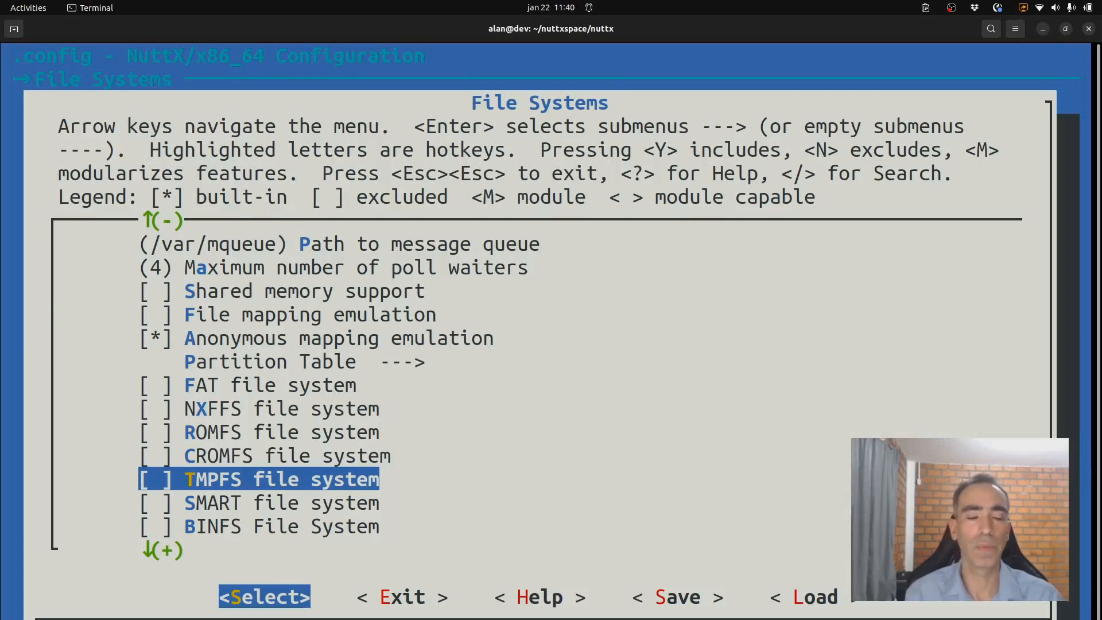
key("y")
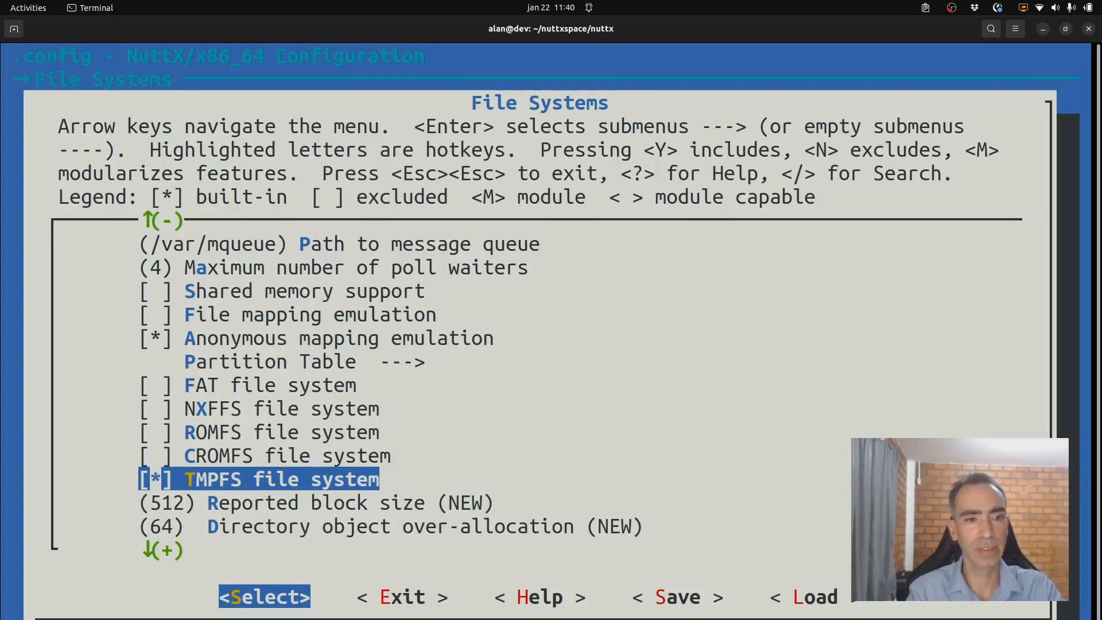
scroll("down", 3)
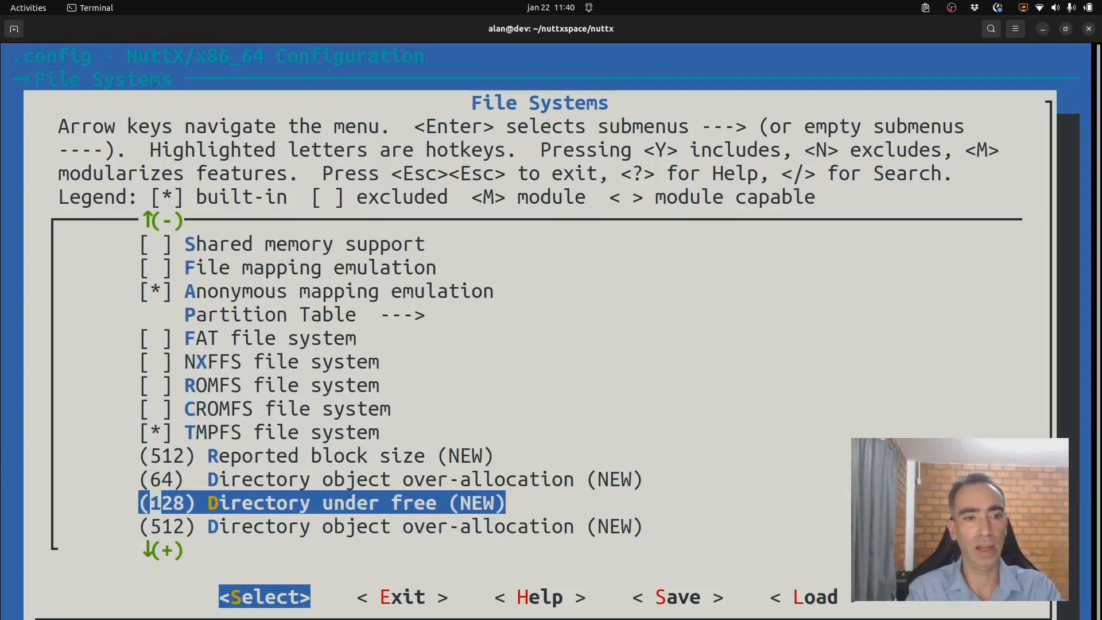
scroll("down", 3)
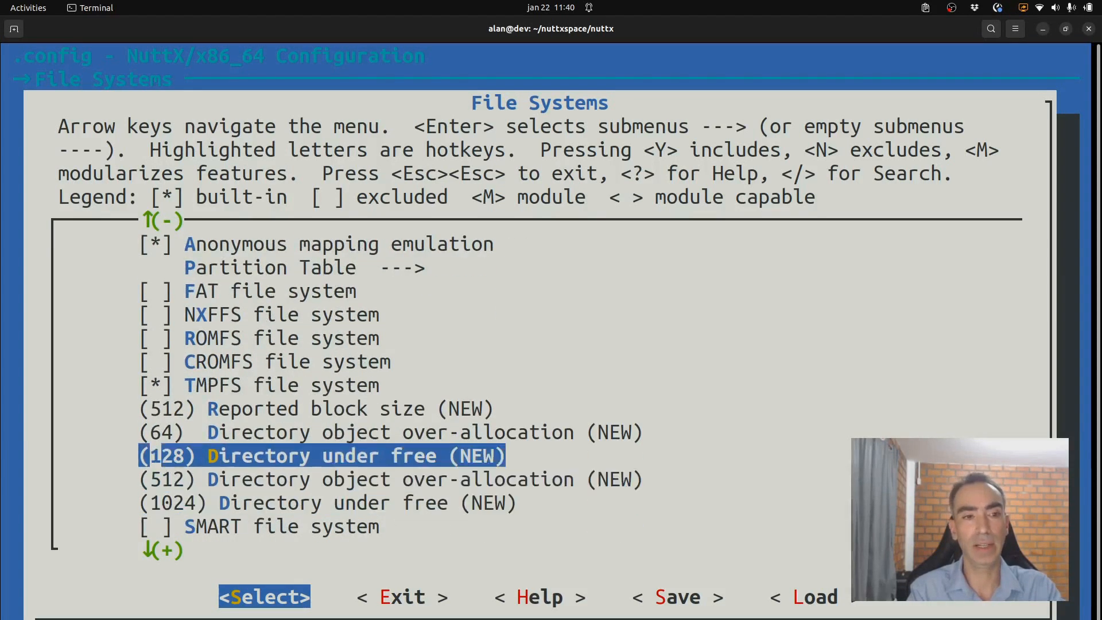
key("Up")
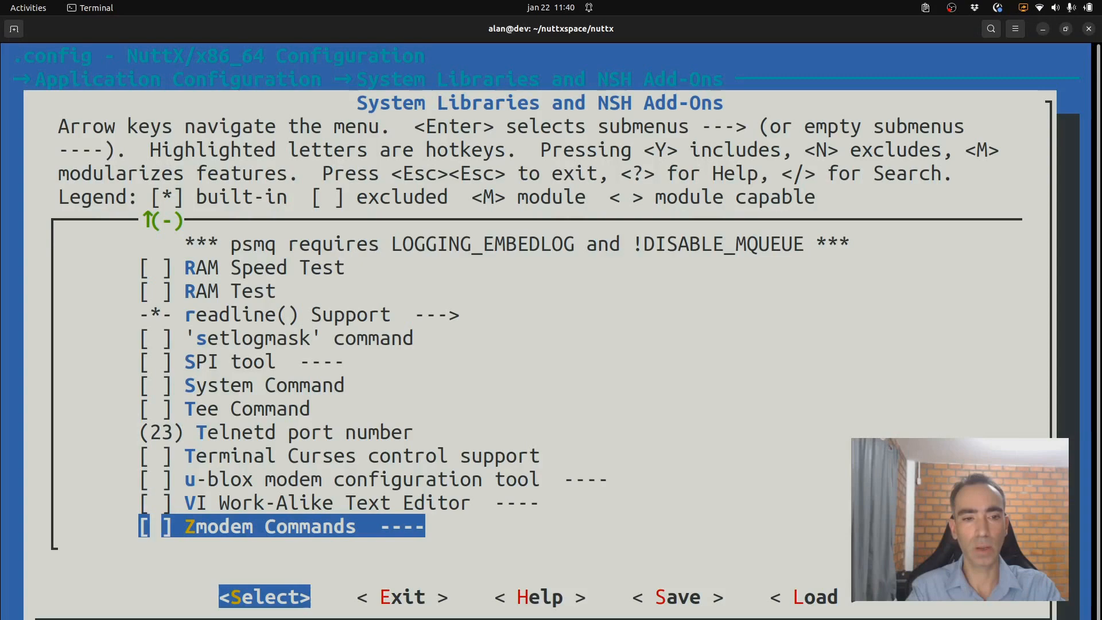
Enable Zmodem Commands under NSH Add-Ons and reach their receive buffer size setting.
key("Return")
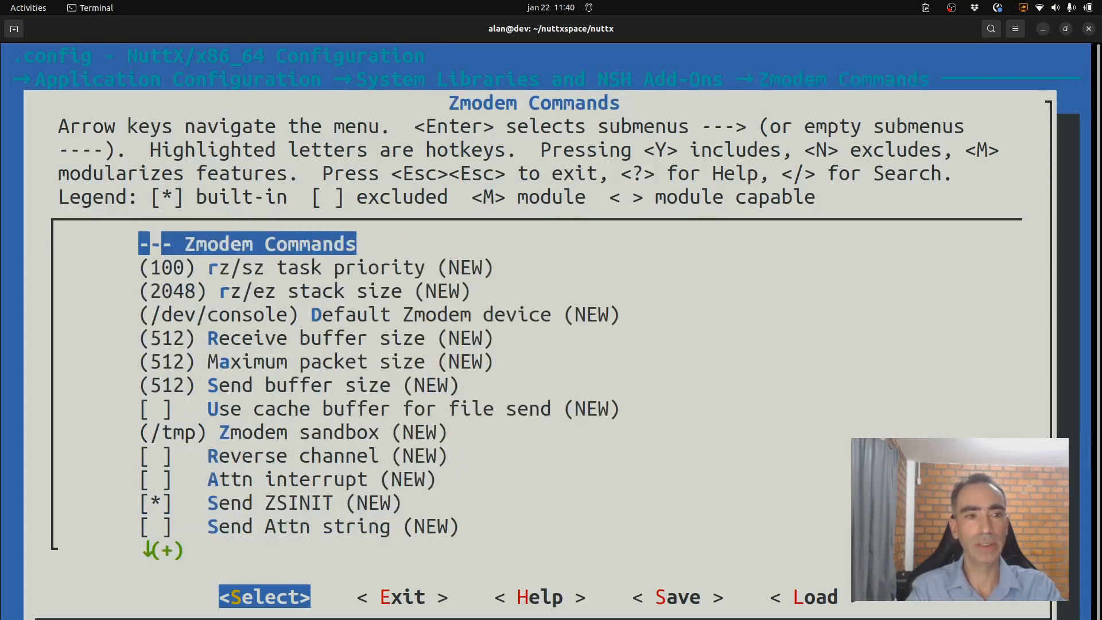
key("Down")
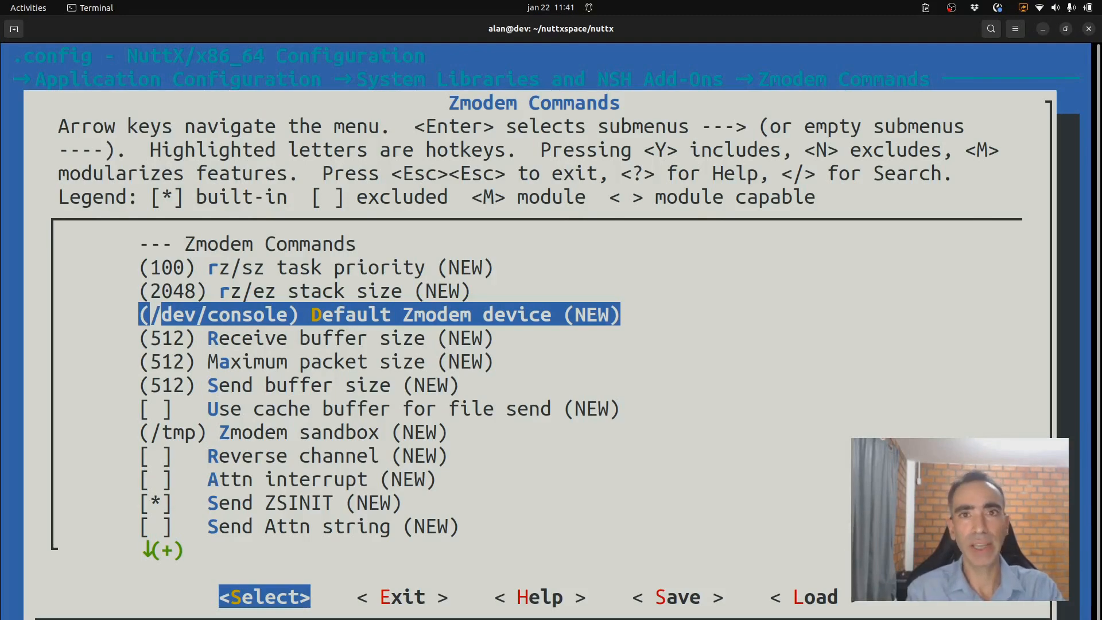
key("Down")
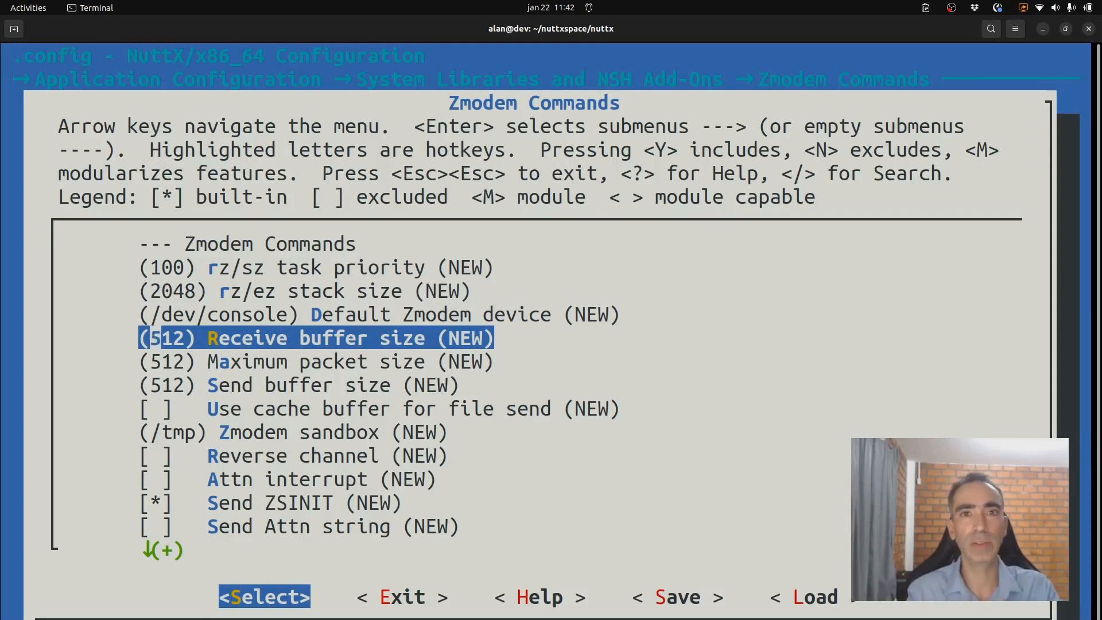
Set the Zmodem receive buffer, packet and send buffer sizes to 1024 and return to System Libraries.
key("Down")
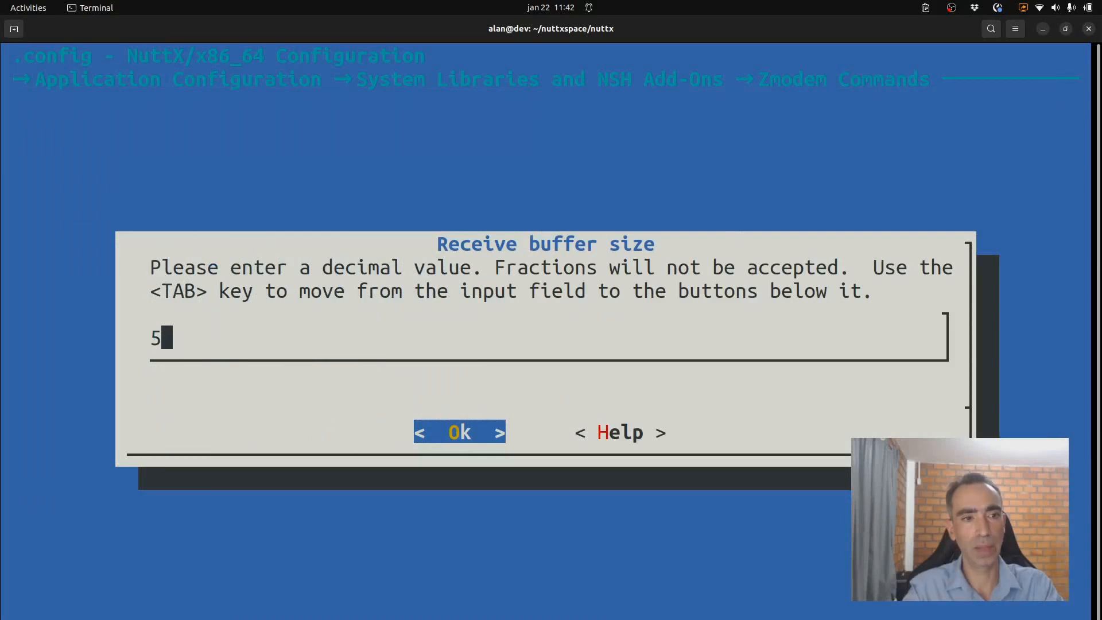
type("1024")
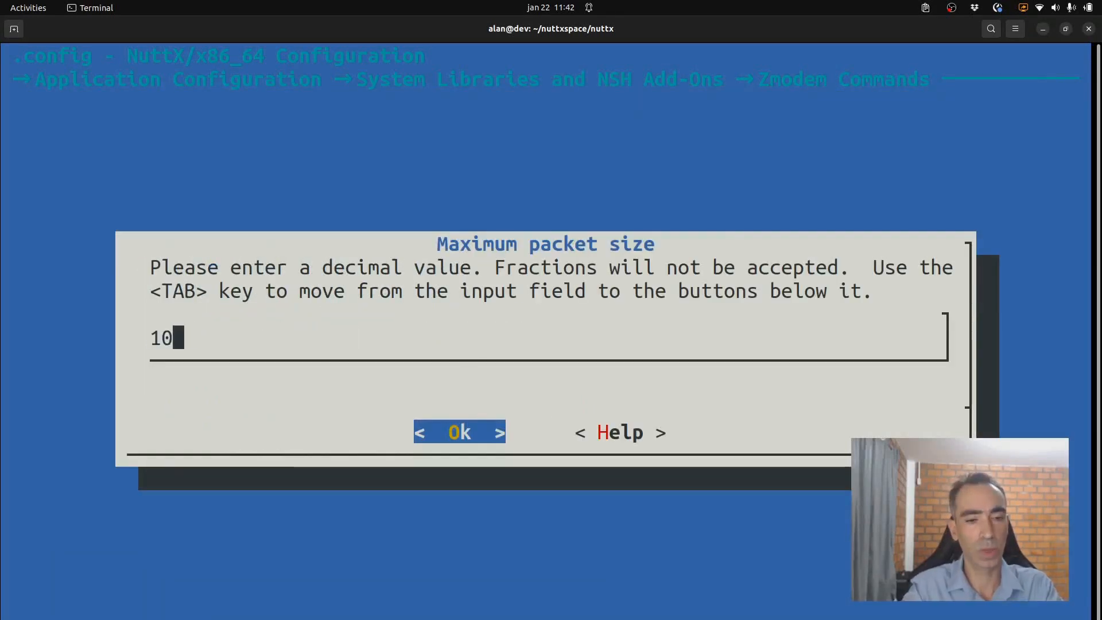
left_click(459, 433)
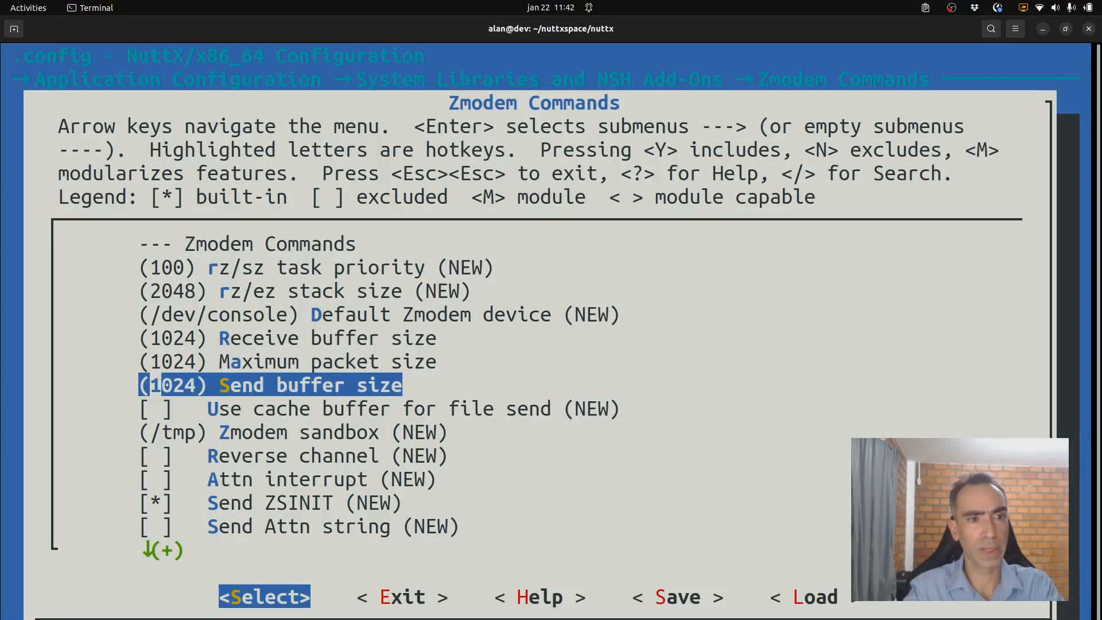
key("Down")
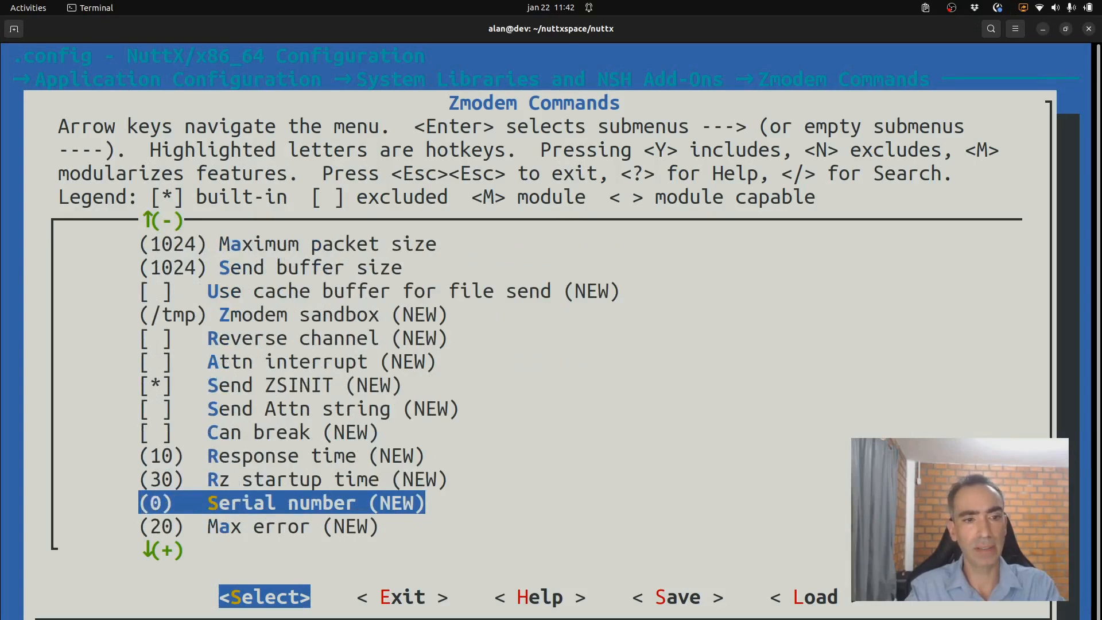
scroll("down", 3)
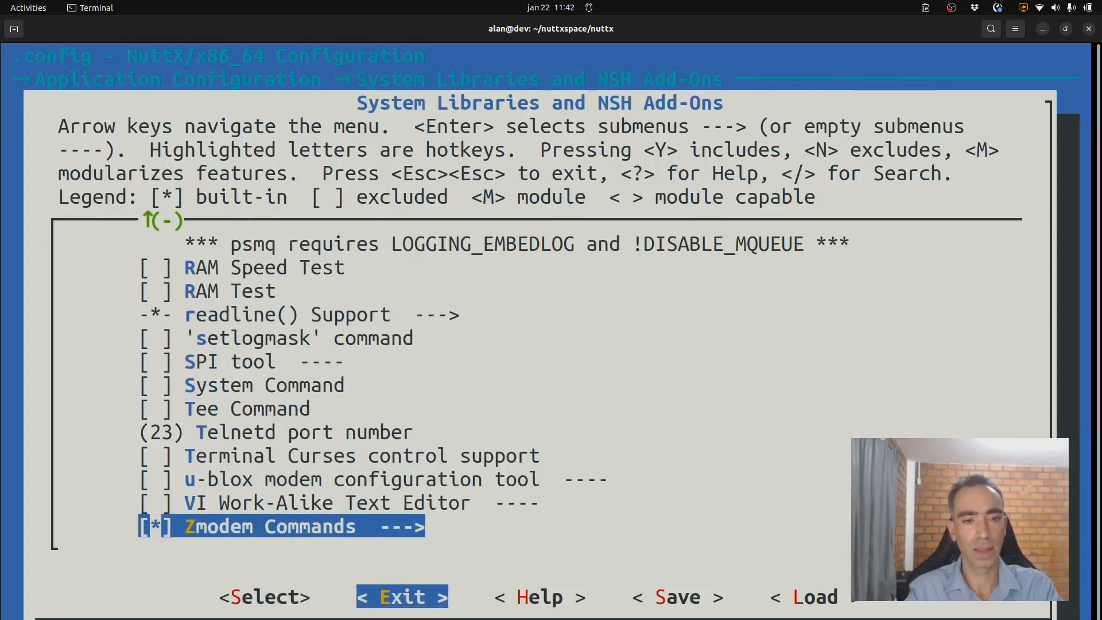
Exit menuconfig saving .config, build NuttX with make and clear the screen.
key("Escape")
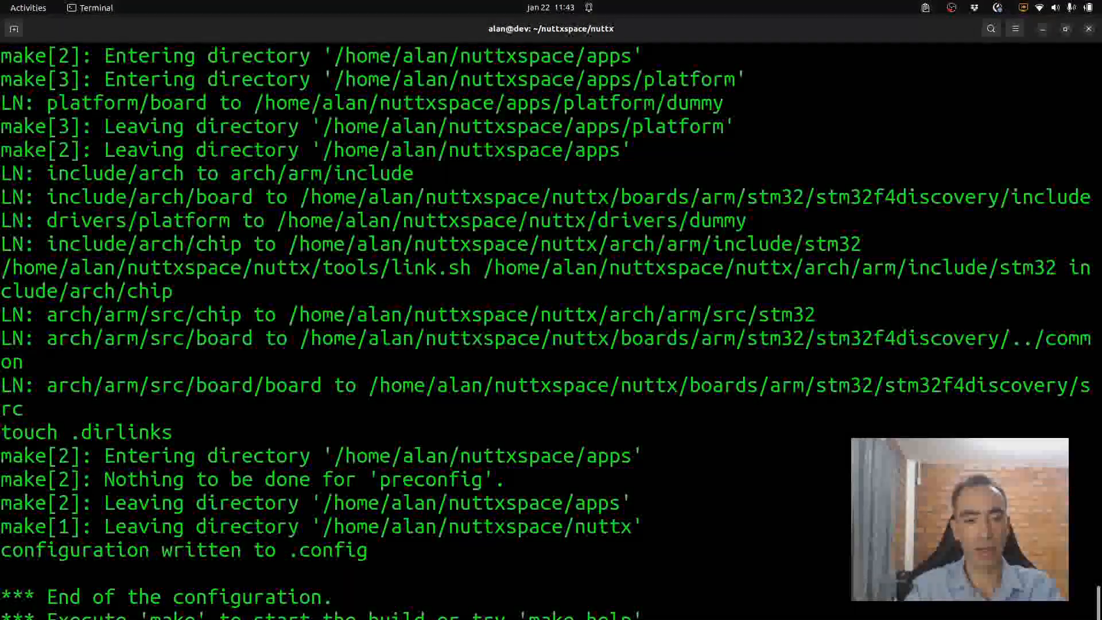
scroll("down", 3)
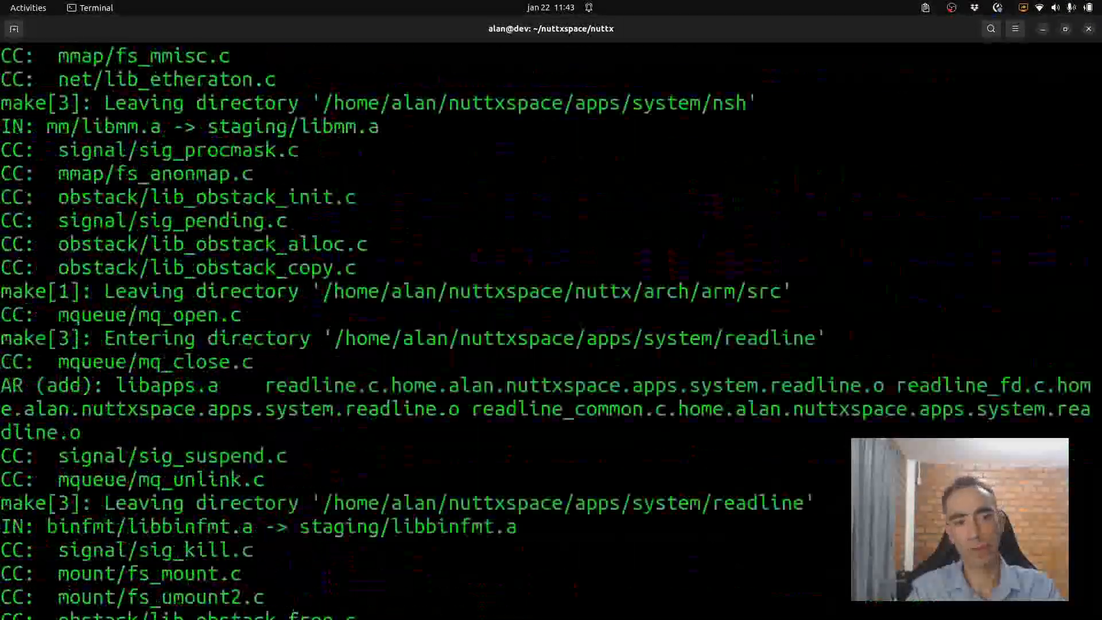
scroll("down", 3)
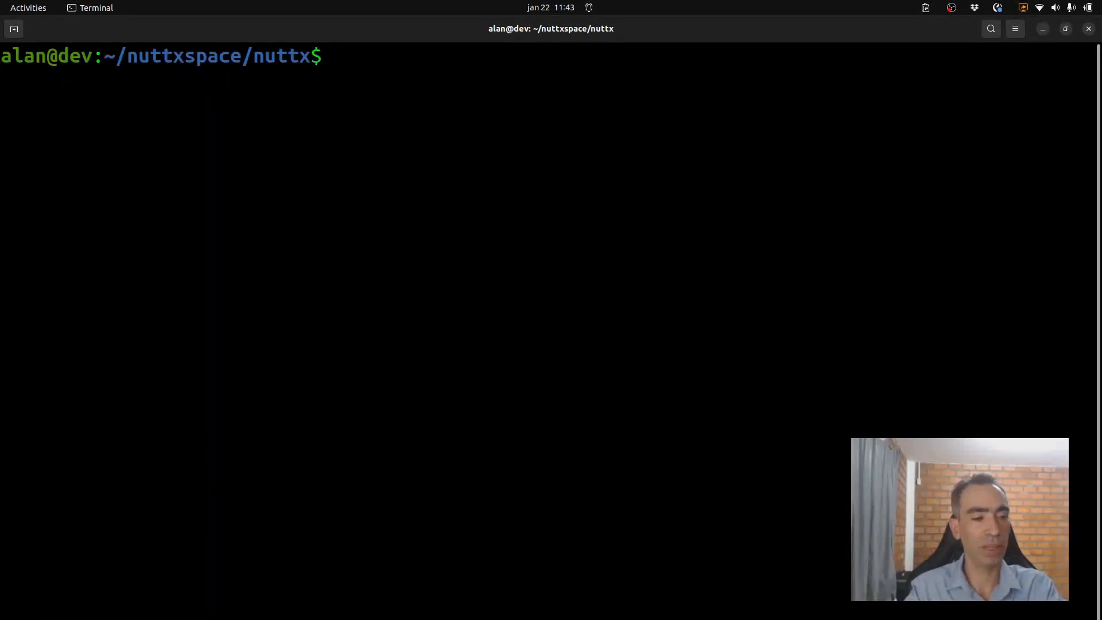
Flash nuttx.bin to 0x08000000 with sudo openocd via ST-Link, then ready the minicom command.
key("ctrl+r")
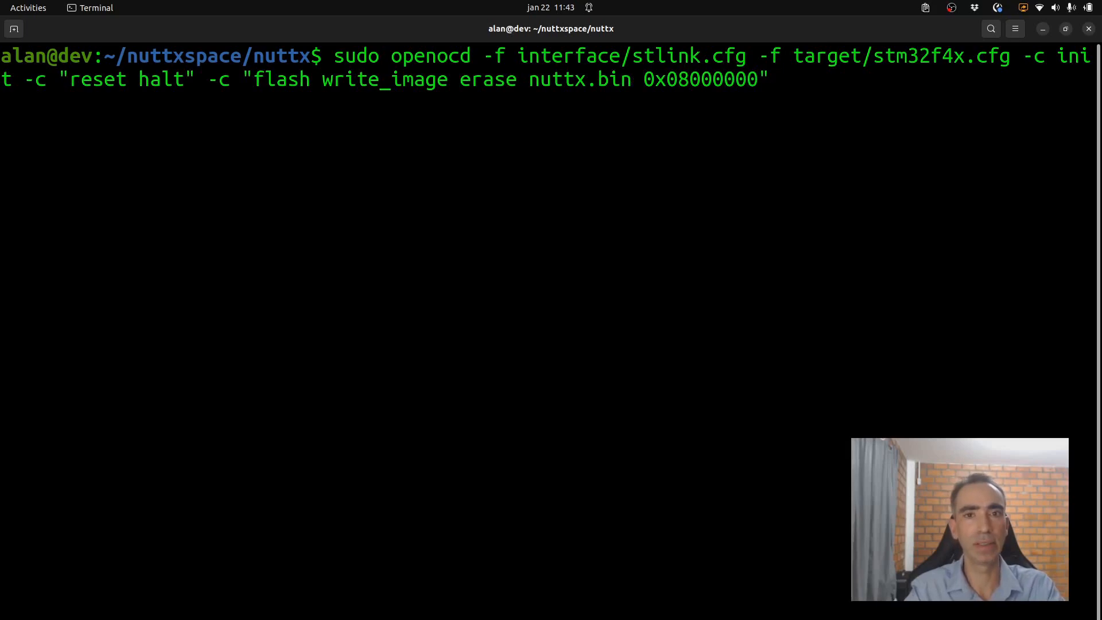
key("Return")
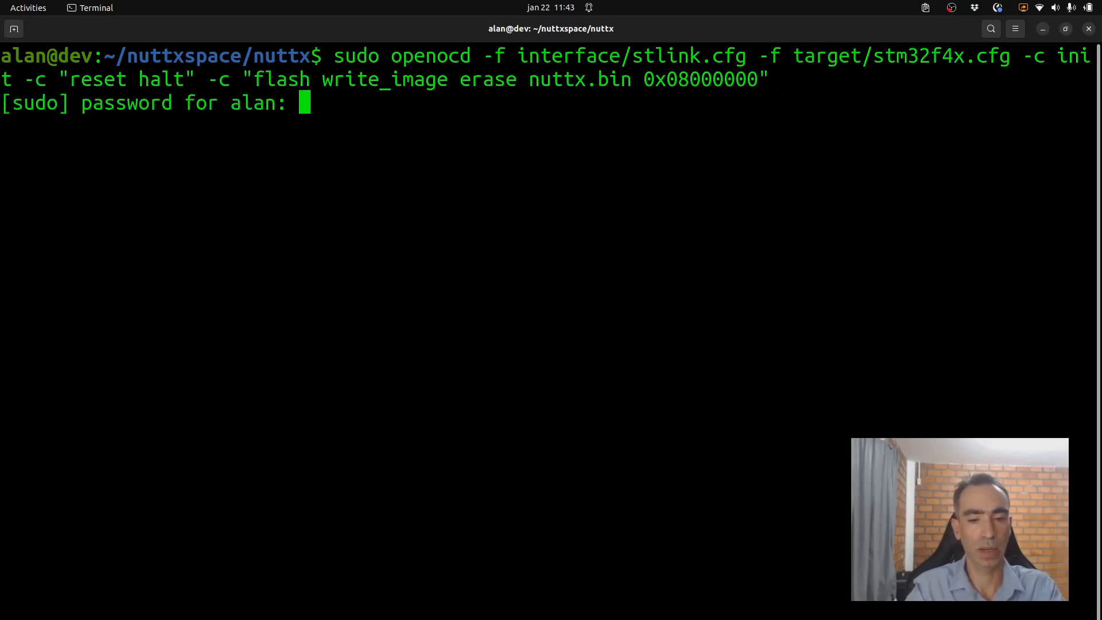
key("Return")
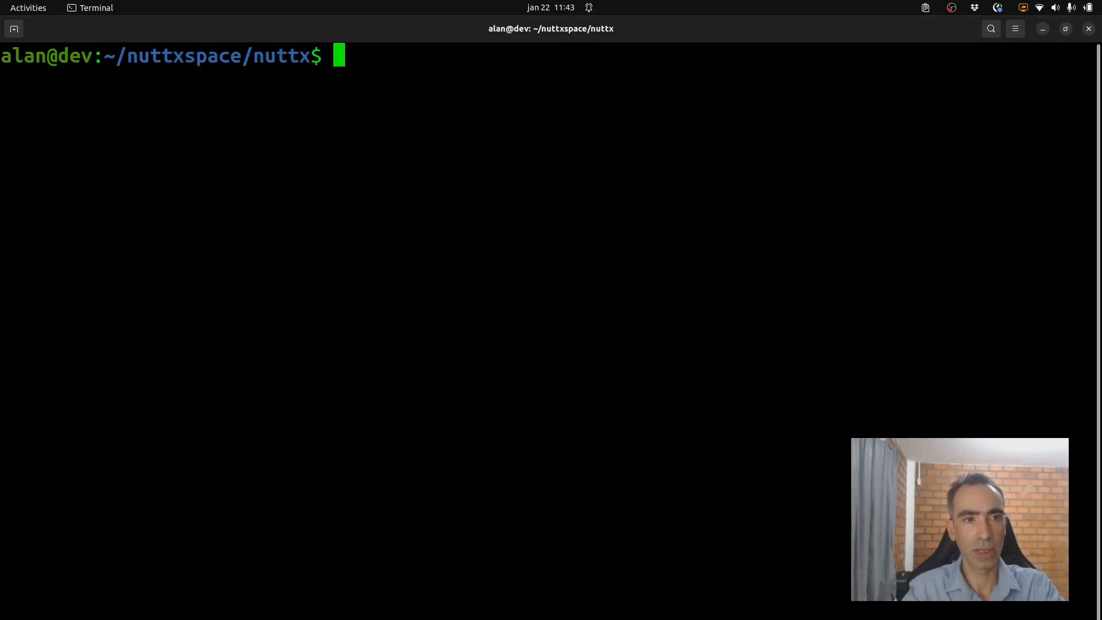
type("minicom")
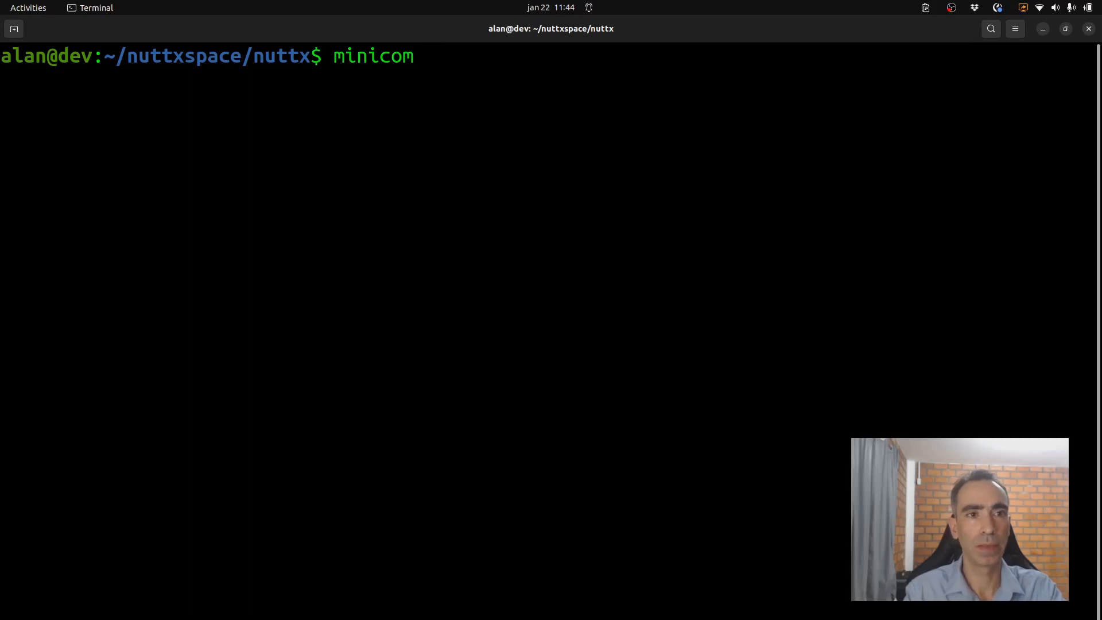
Connect minicom to the board's NuttShell and list its commands with ?, showing rz and sz.
key("Return")
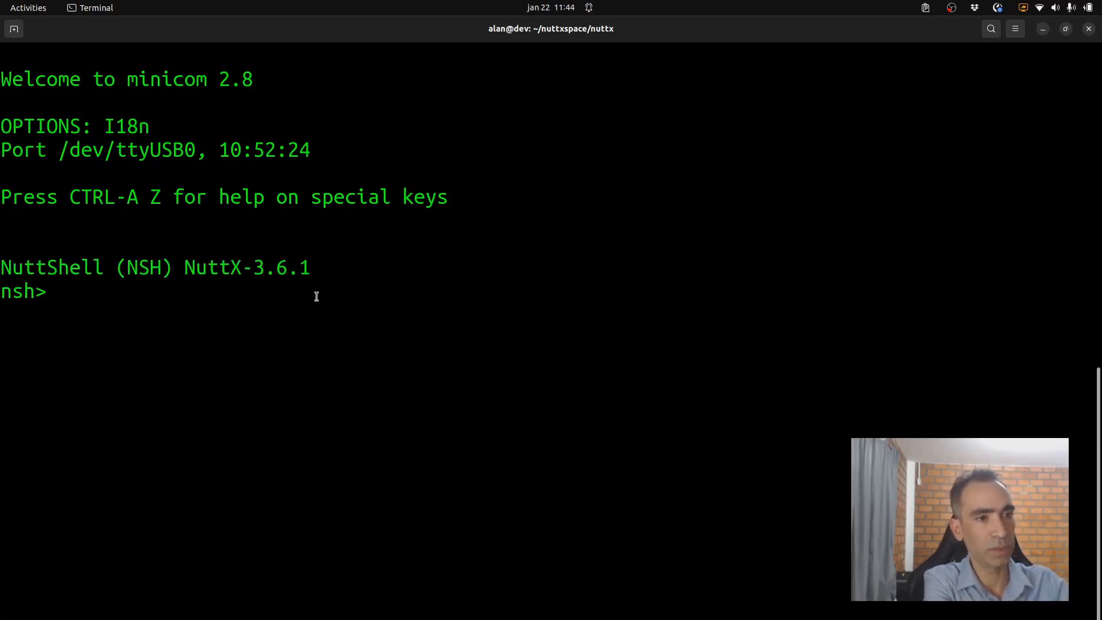
type("?")
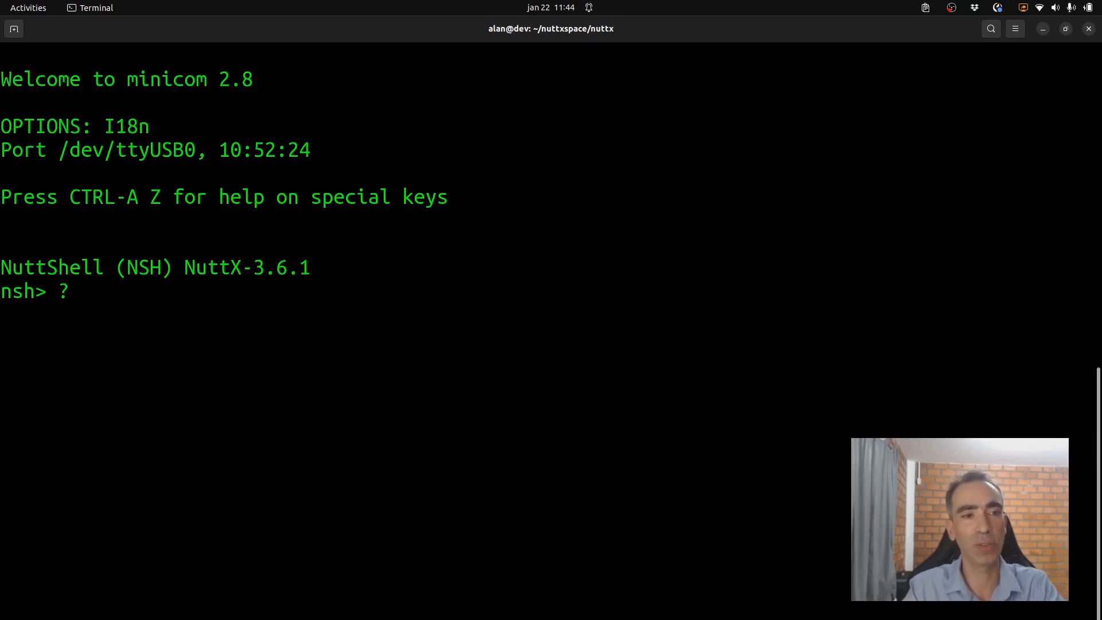
key("Return")
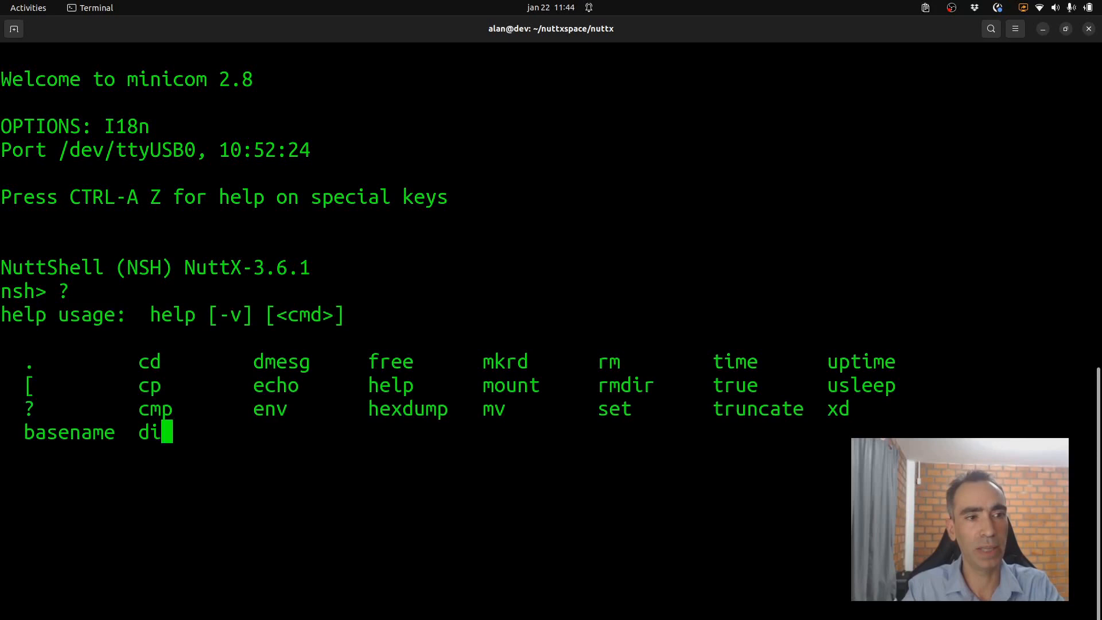
key("Return")
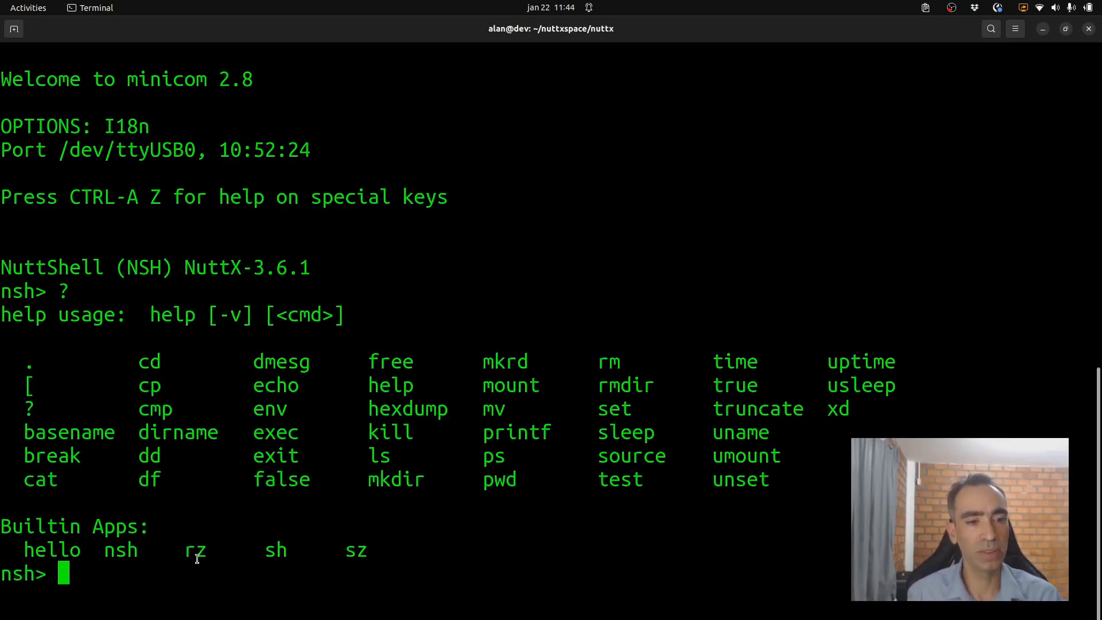
mouse_move(353, 552)
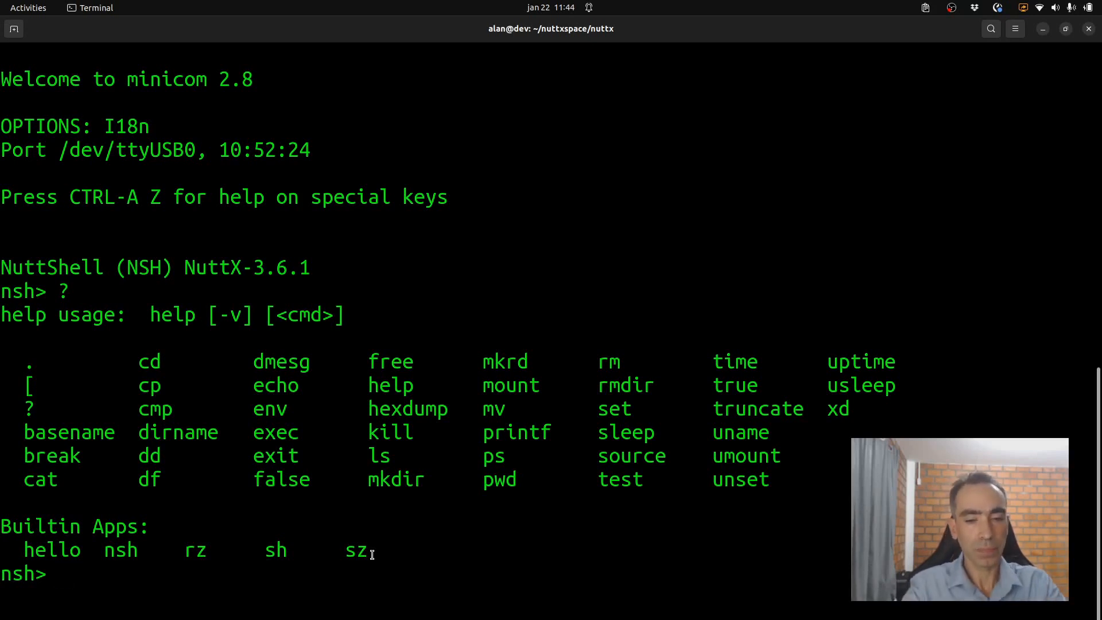
List / and the empty /tmp in NSH, start rz, then show minicom's Command Summary (Ctrl-A Z).
type("ls /")
type("sz")
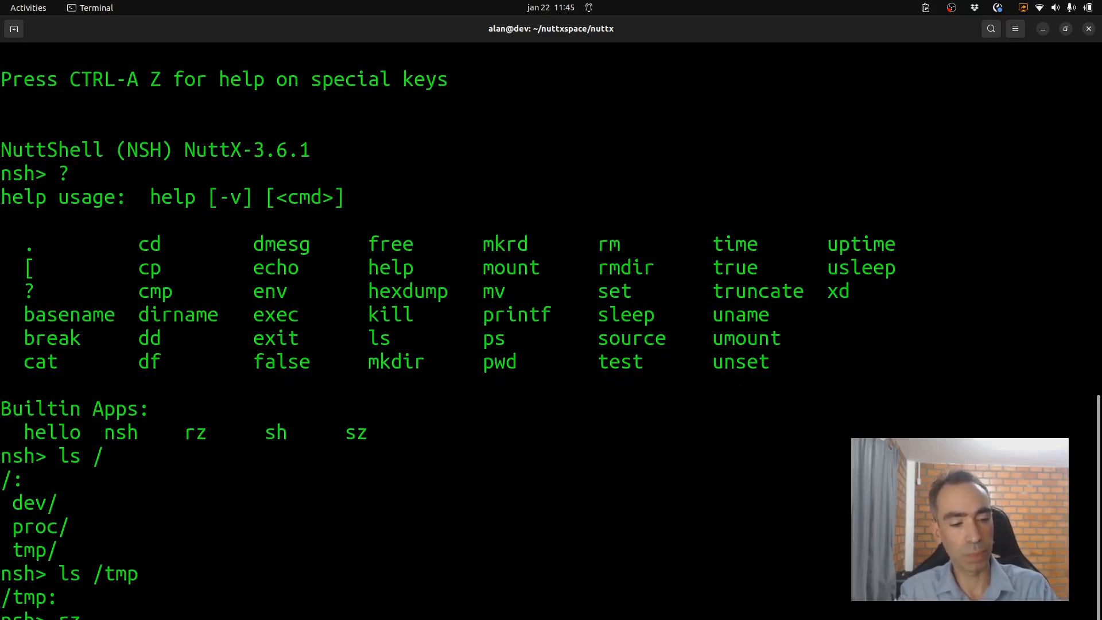
key("ctrl+a z")
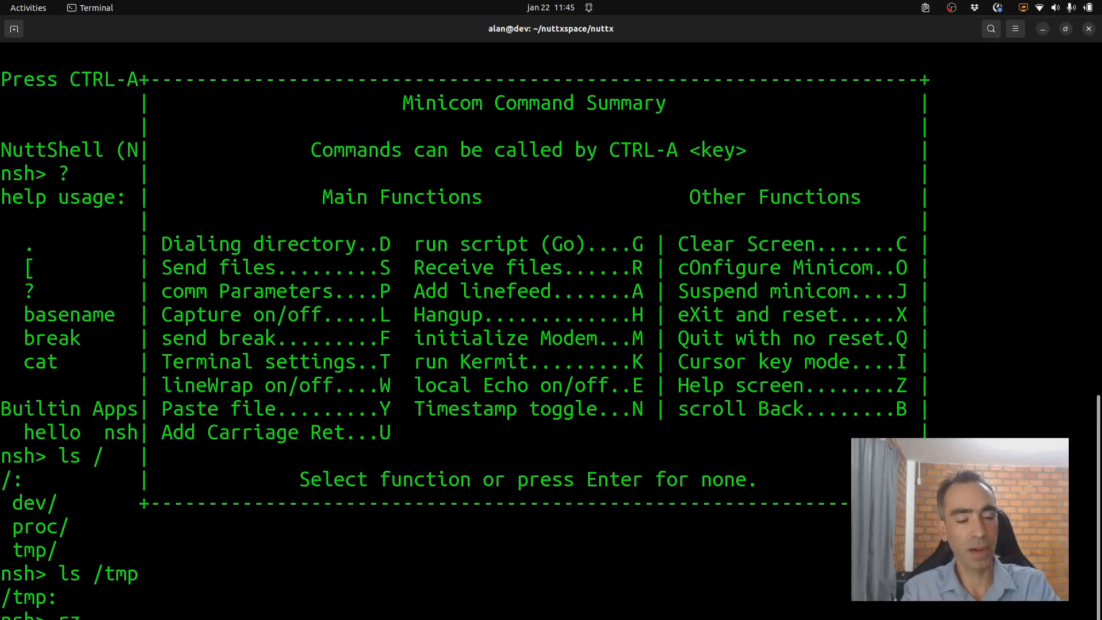
Send nuttx_logo.txt over zmodem and confirm it with ls /tmp on the board.
key("Return")
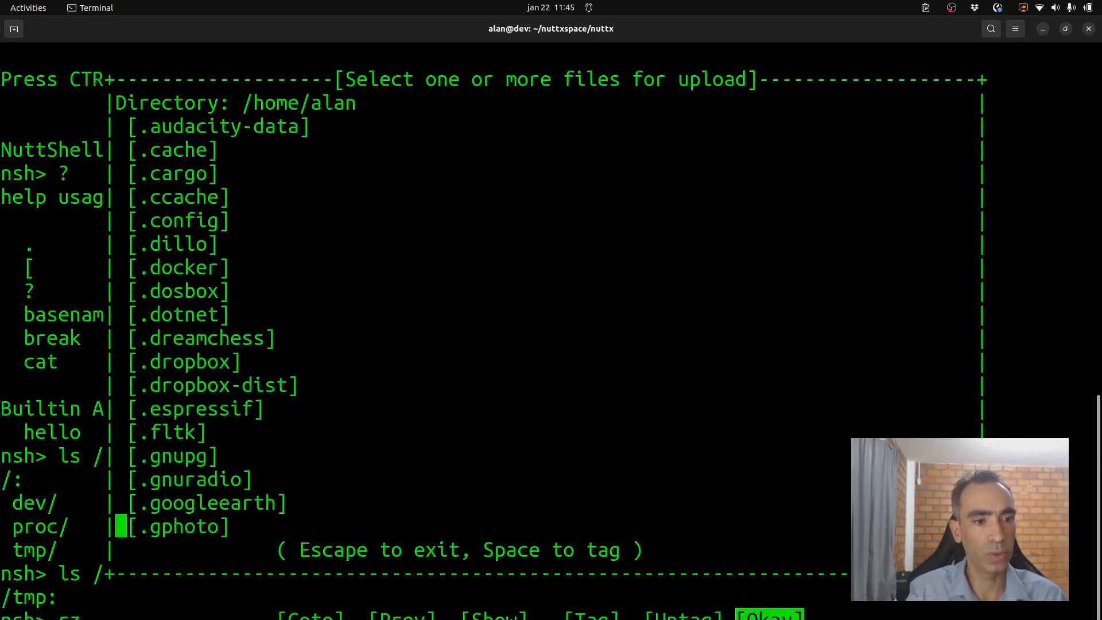
scroll("down", 3)
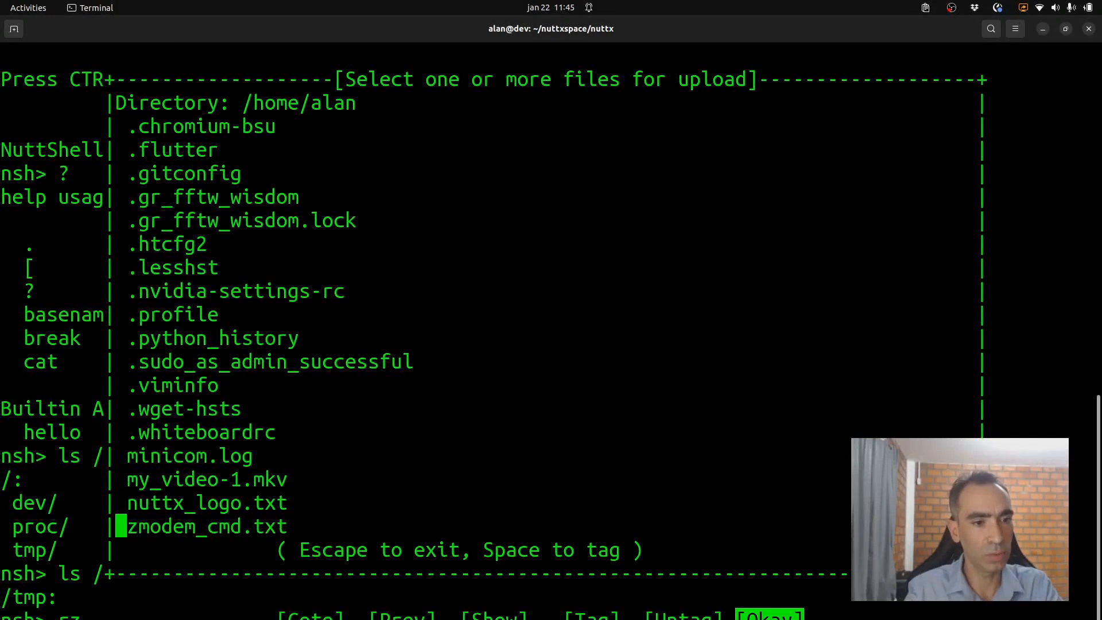
key("Up")
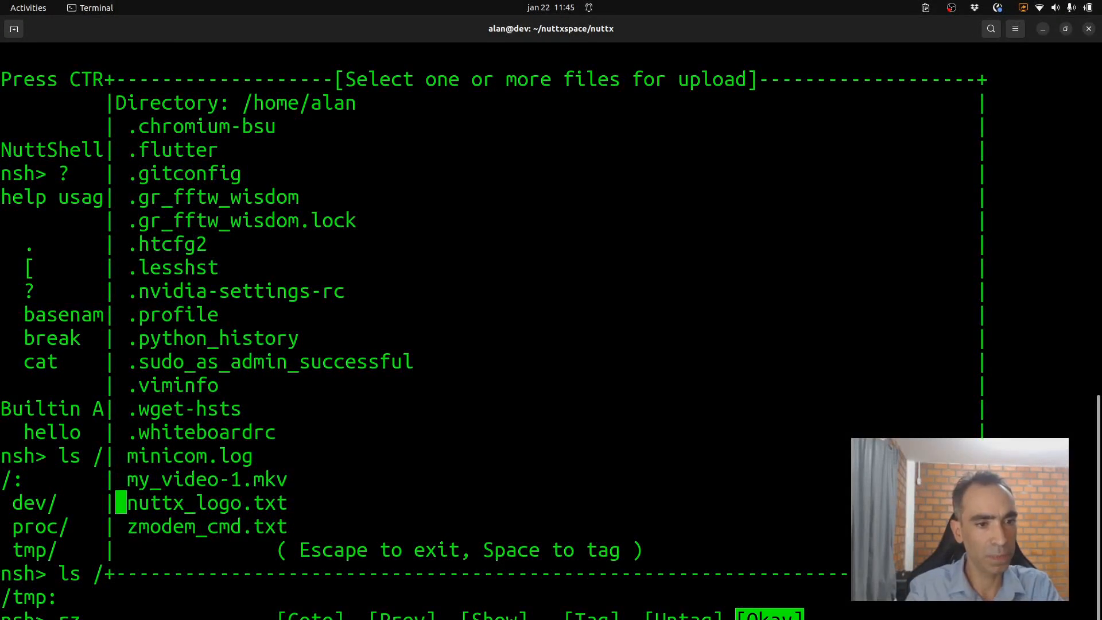
key("space")
type("ls /tmp")
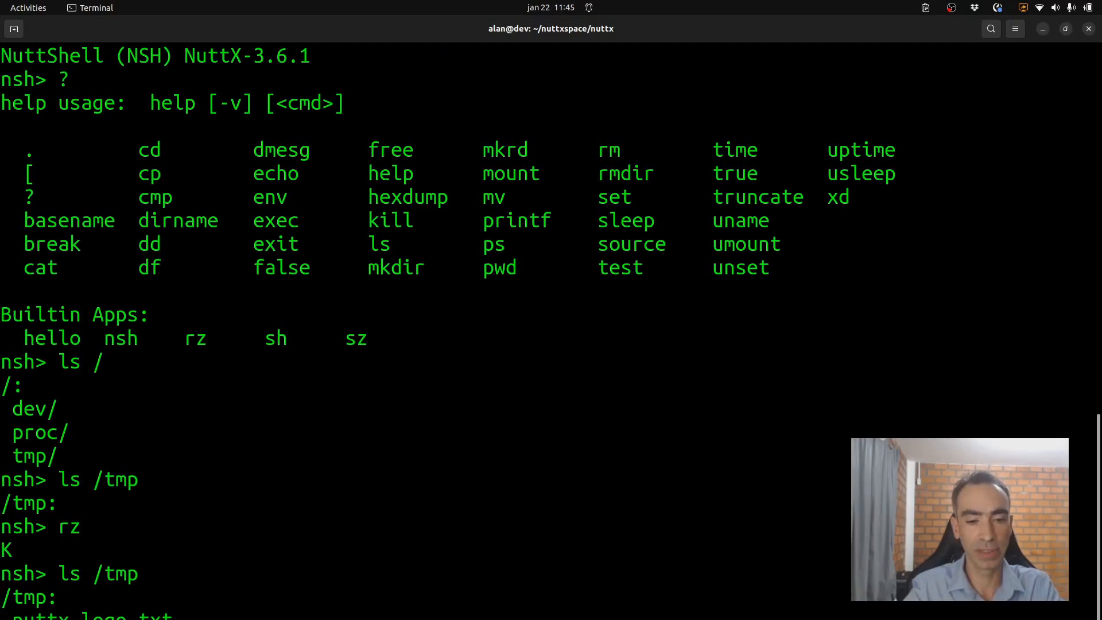
scroll("down", 3)
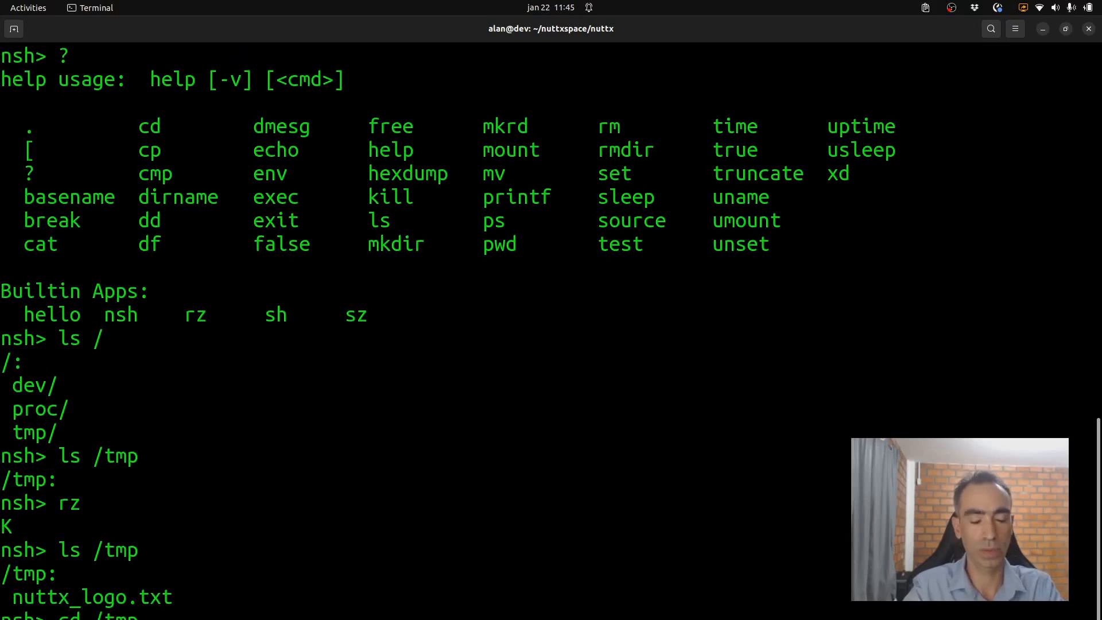